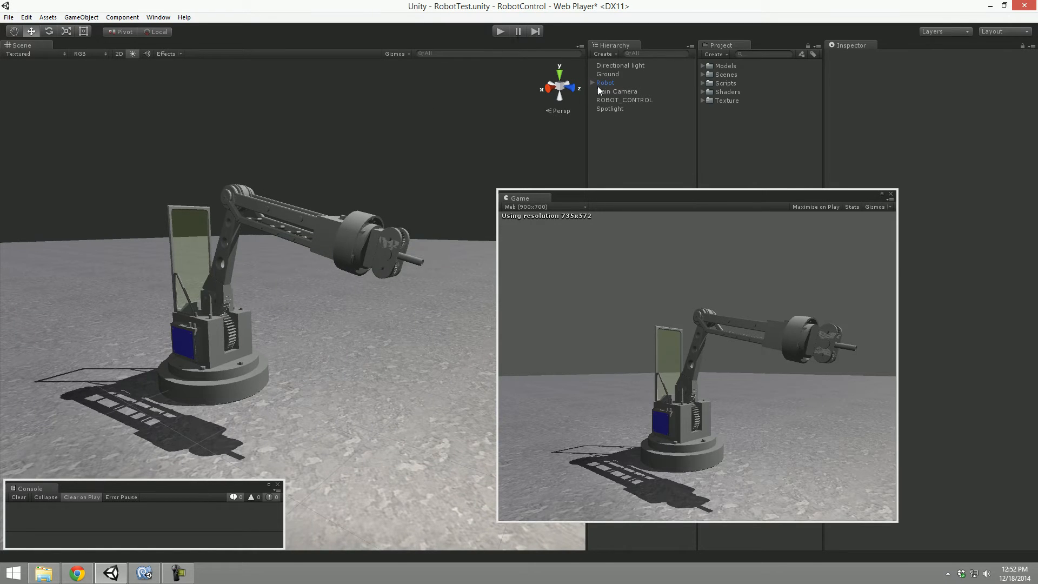
Select Robot and its LowerPlatformBase, then run the scene to show the two control sliders.
click(606, 84)
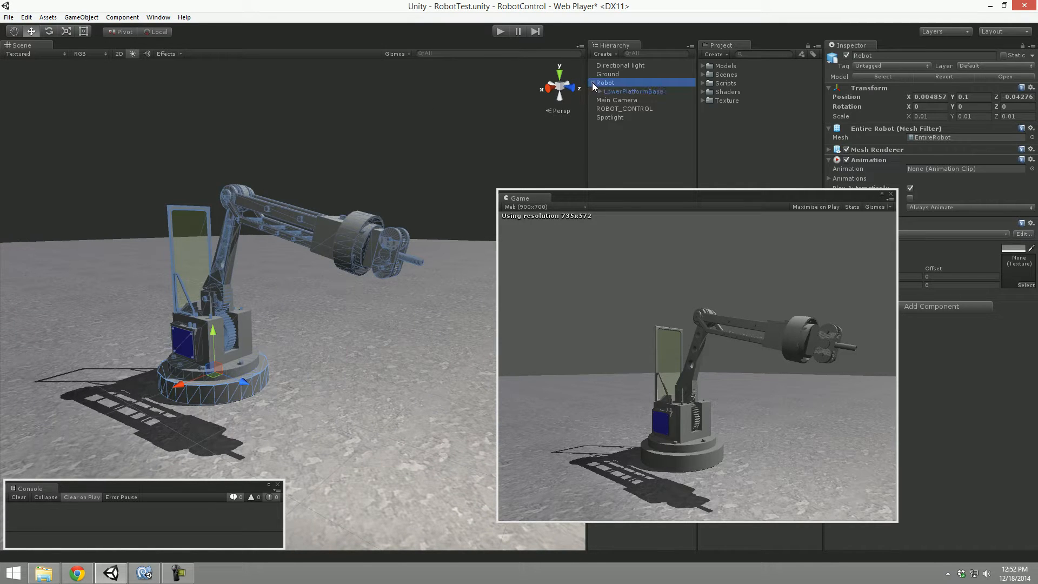
click(634, 91)
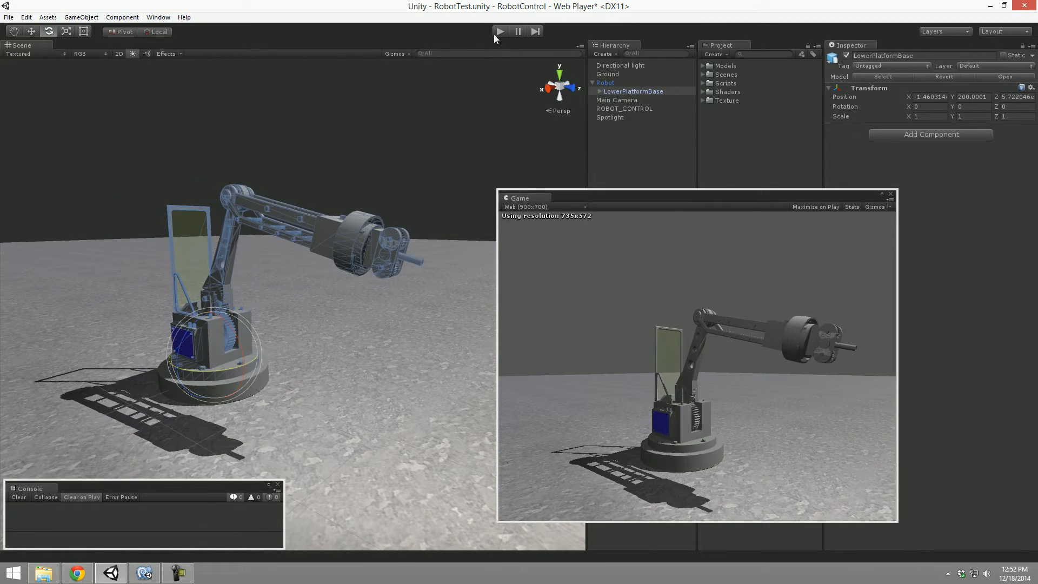
click(499, 32)
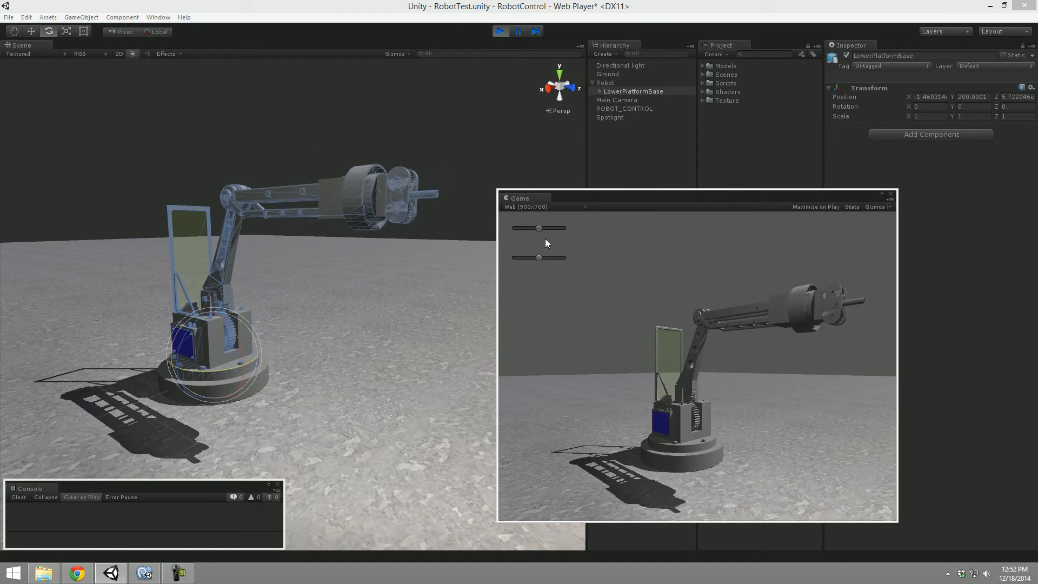
Restart Play and turn the robot base with its slider, pushing it toward the limit.
click(501, 31)
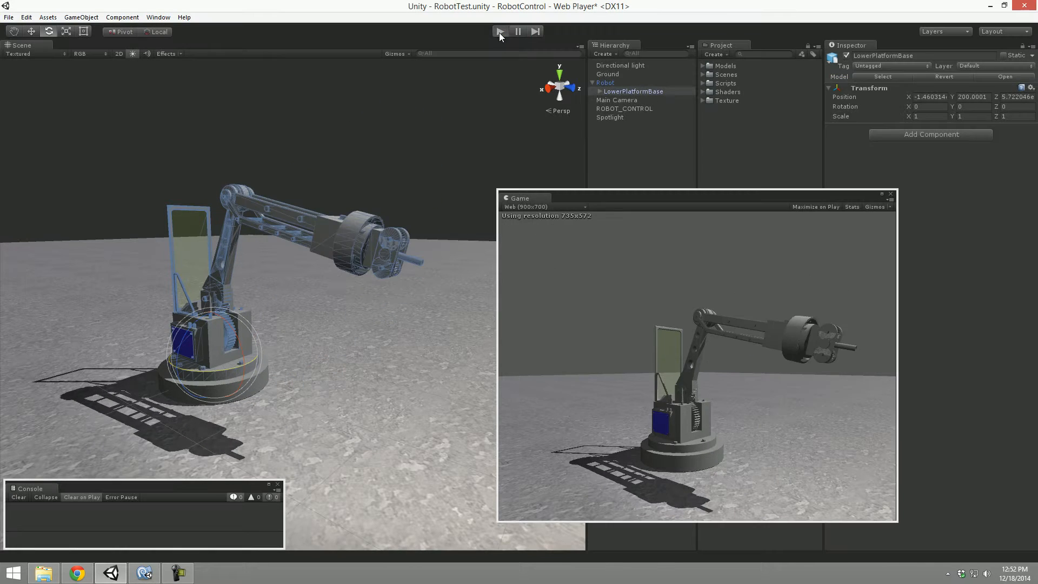
click(500, 31)
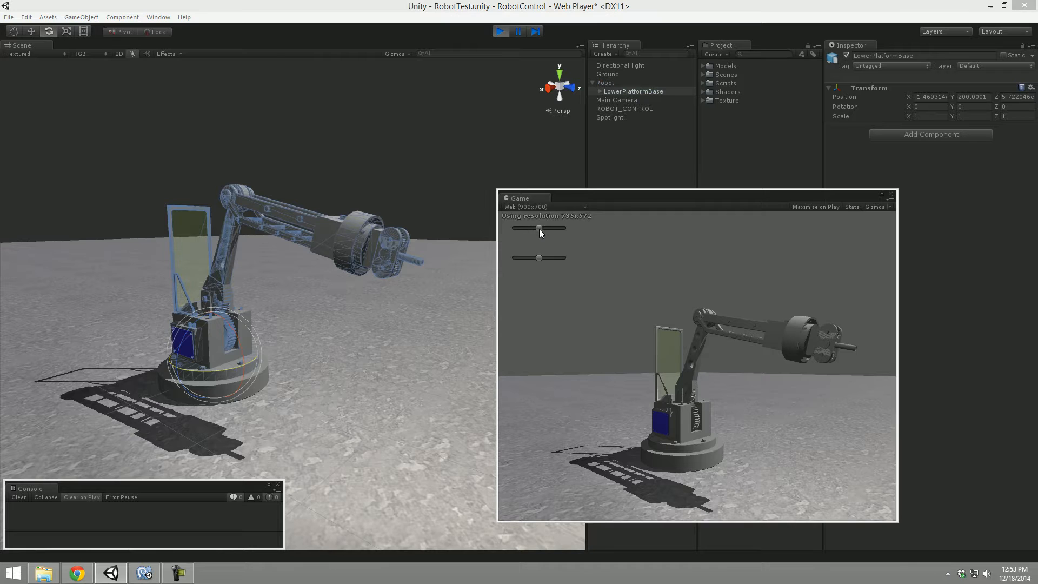
drag(538, 229, 565, 228)
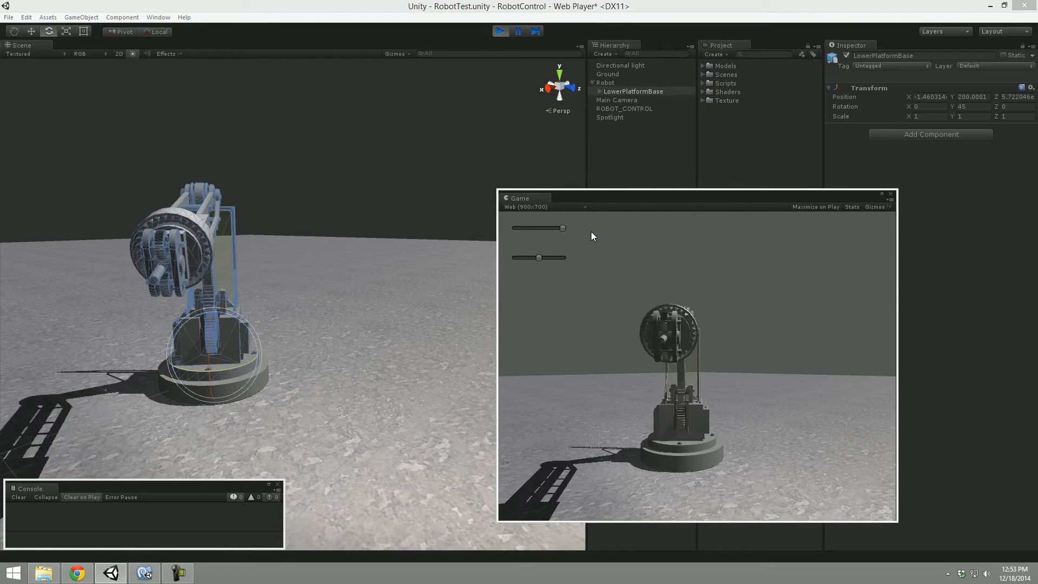
drag(552, 228, 513, 228)
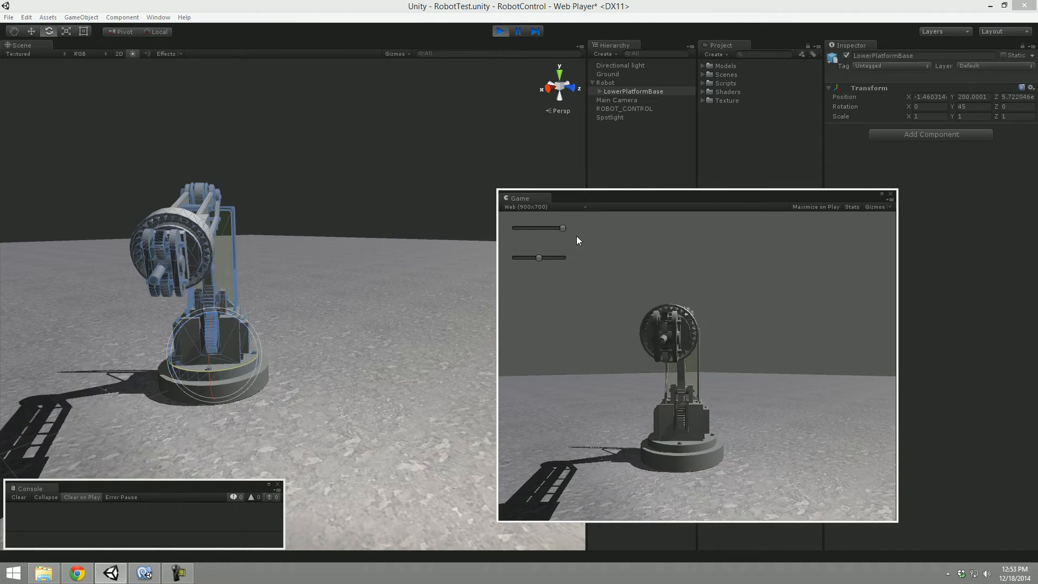
Select ROBOT_CONTROL and drag the base slider until Rotation Y caps at 45.
click(624, 108)
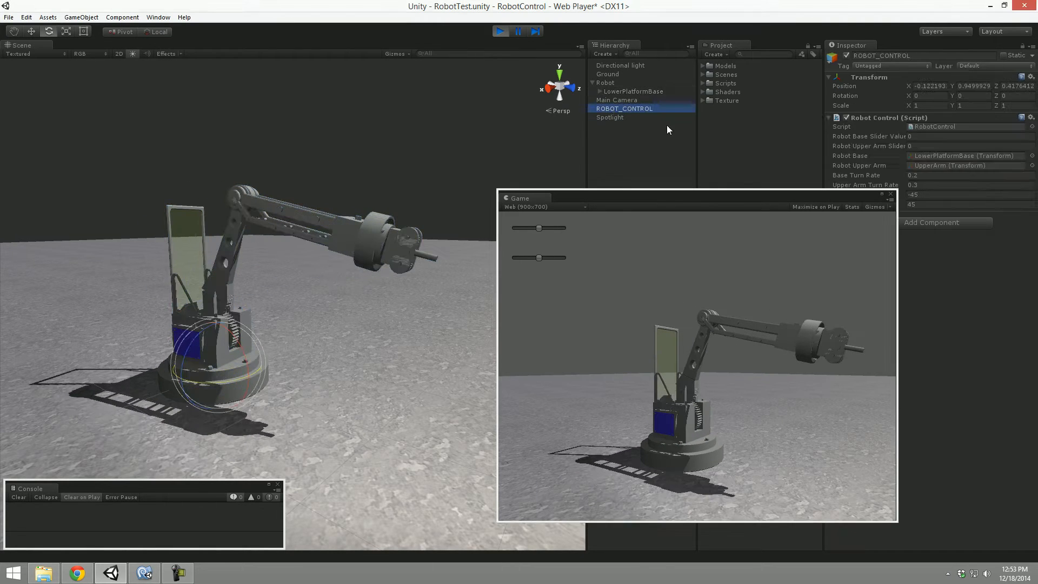
drag(520, 198, 443, 215)
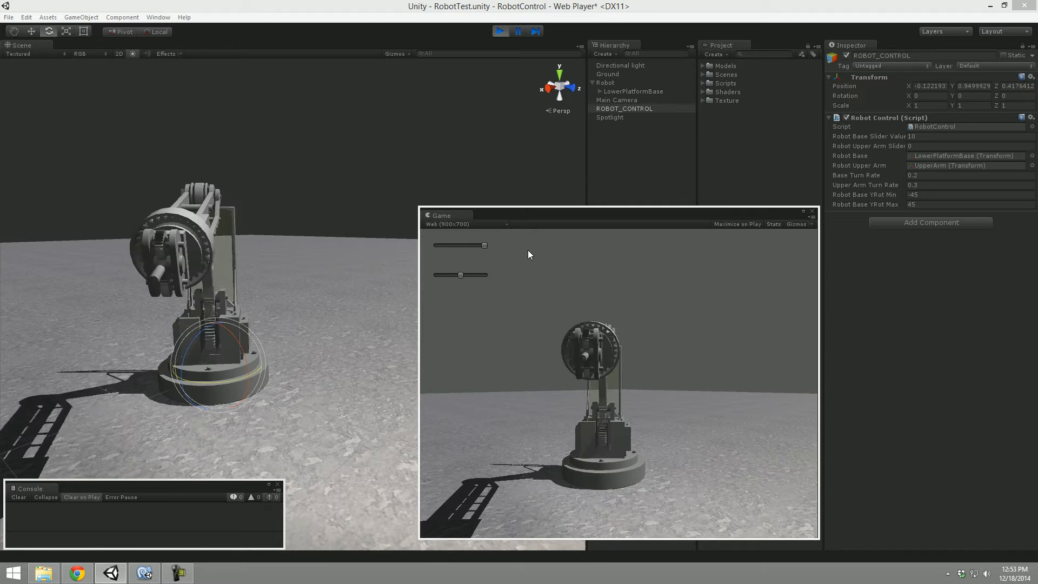
drag(484, 245, 436, 245)
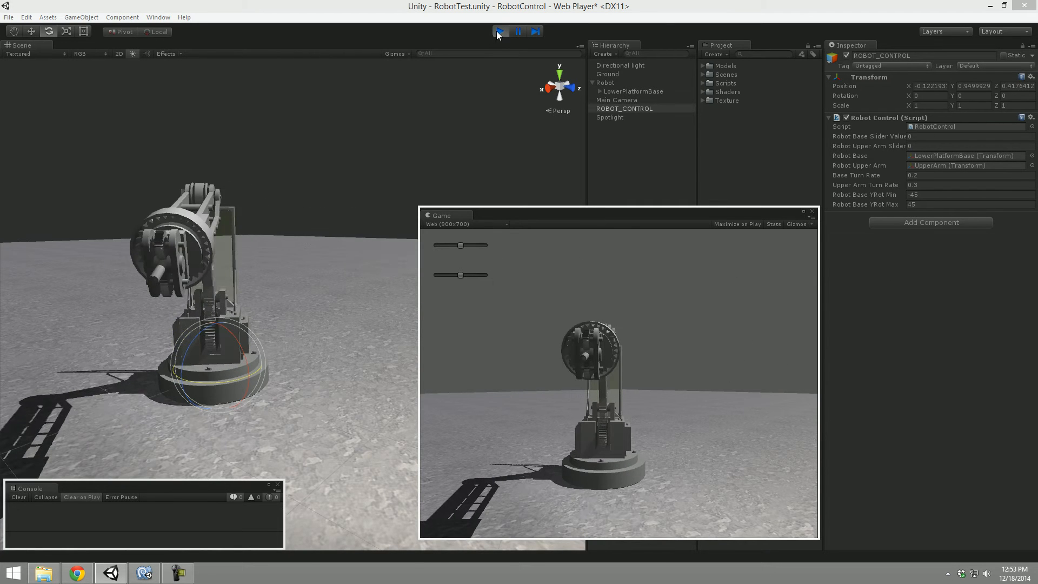
Stop Play and show RobotControl.js with RobotBase.Rotate commented out and the Mathf.Clamp eulerAngles code restored.
click(500, 31)
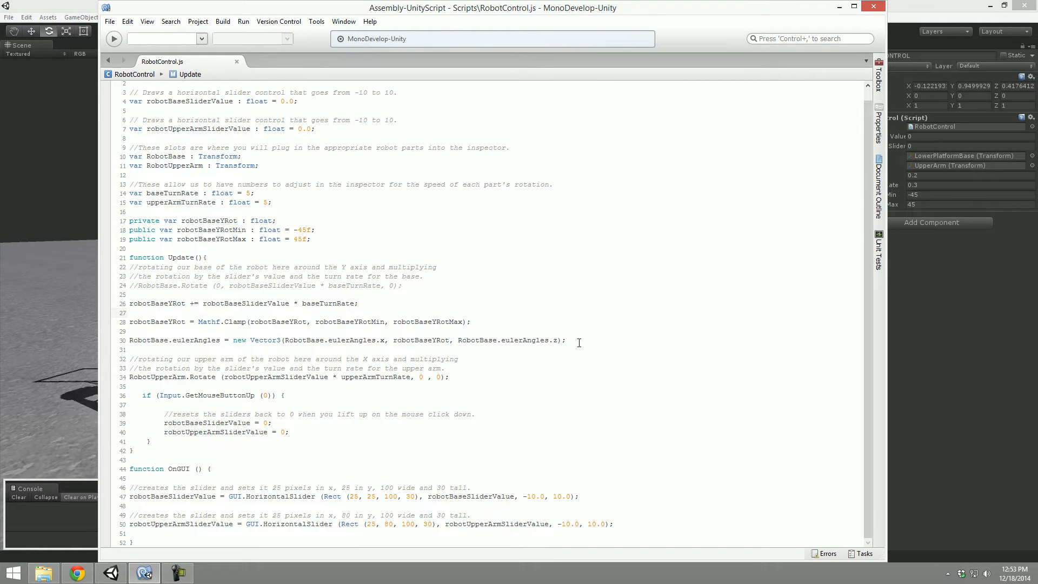
drag(129, 303, 566, 339)
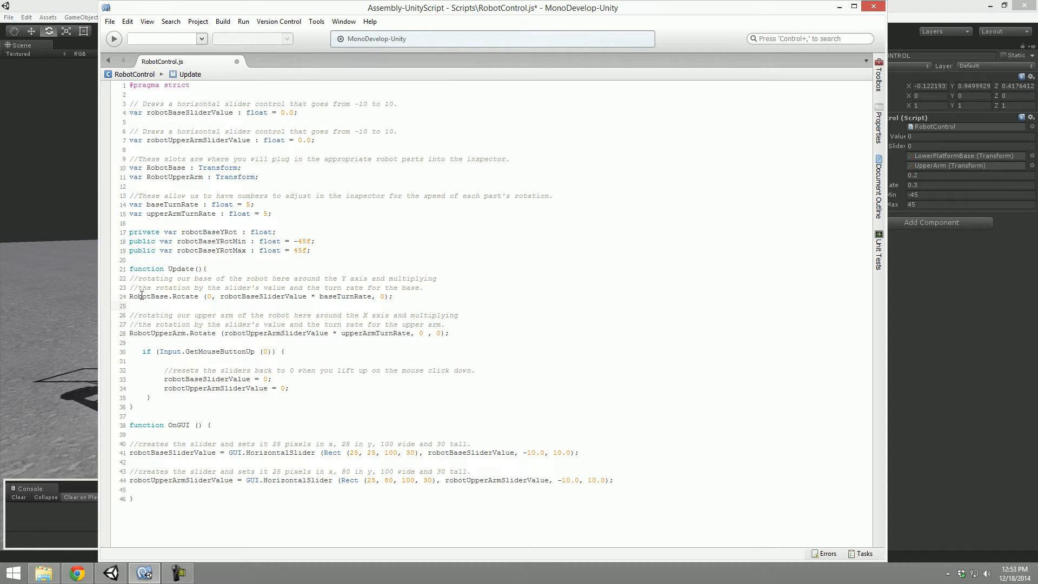
double_click(149, 297)
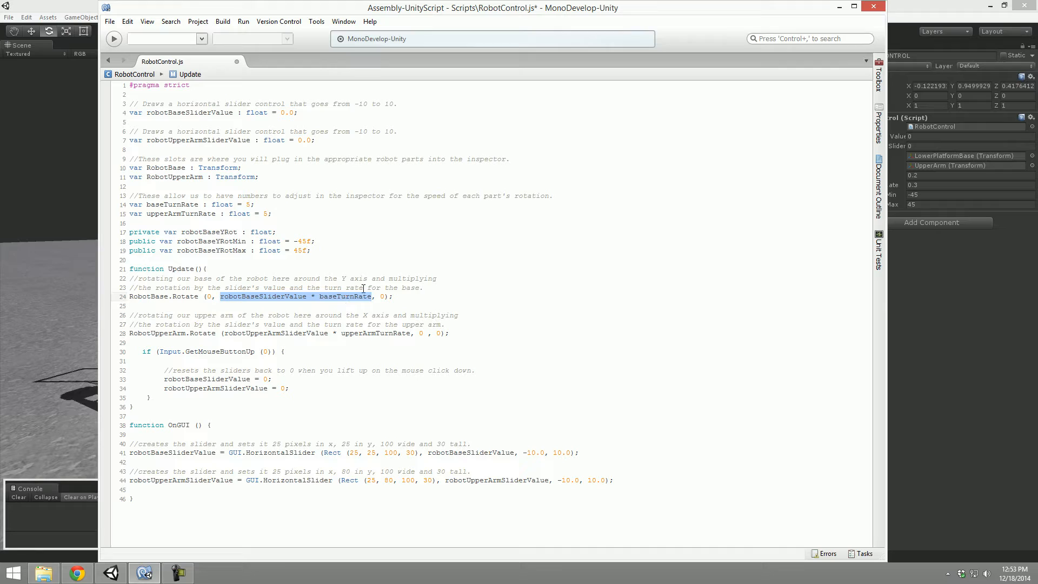
click(249, 306)
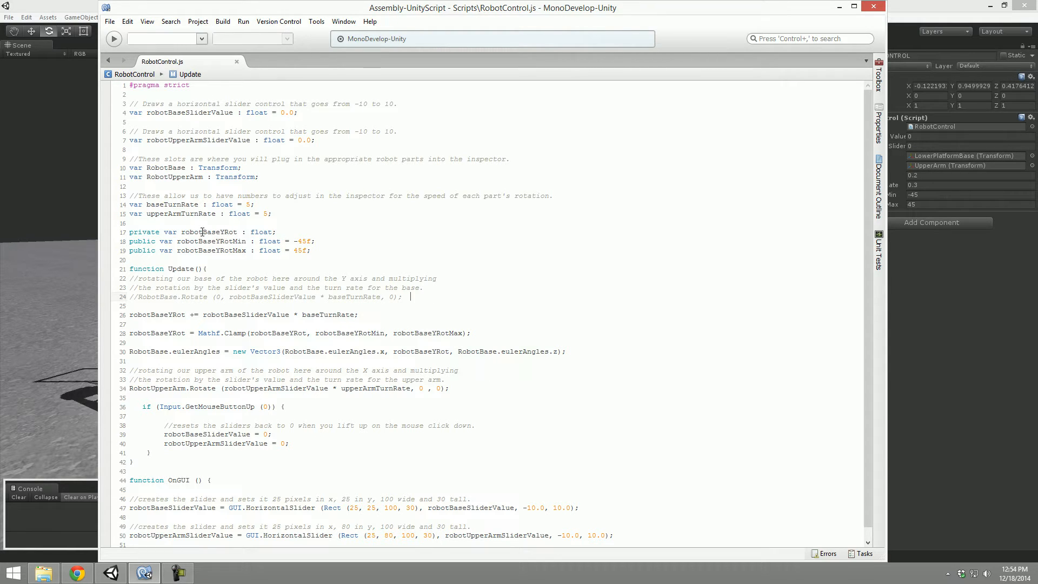
Highlight the robotBaseYRot variable and scroll to its declaration.
double_click(208, 231)
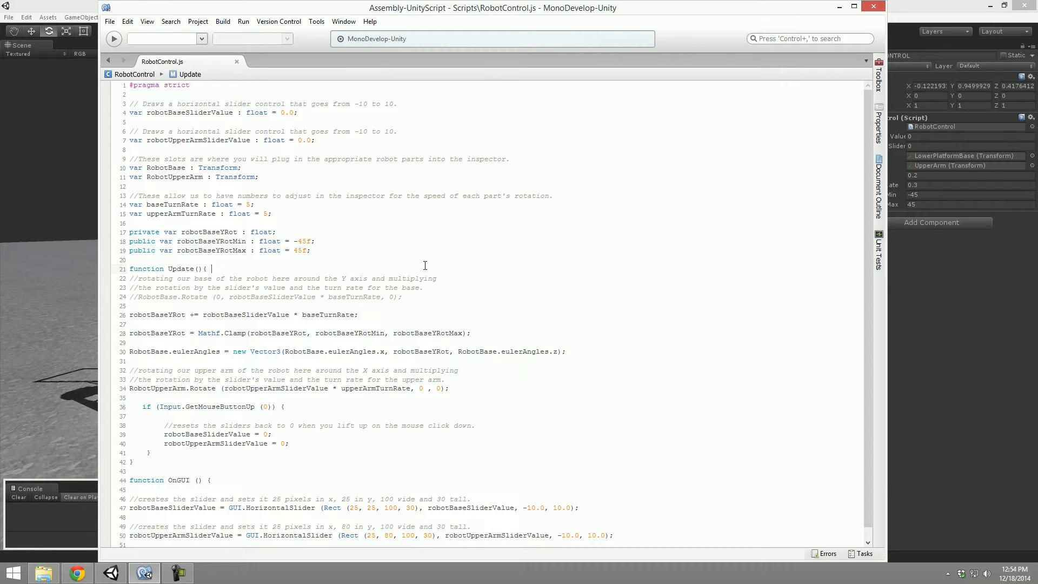
click(147, 22)
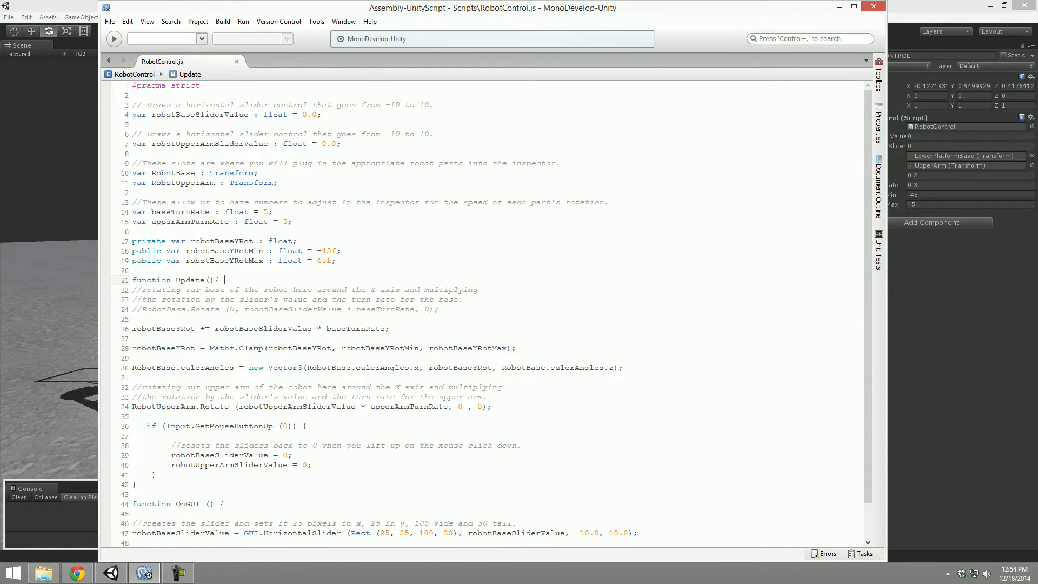
click(147, 22)
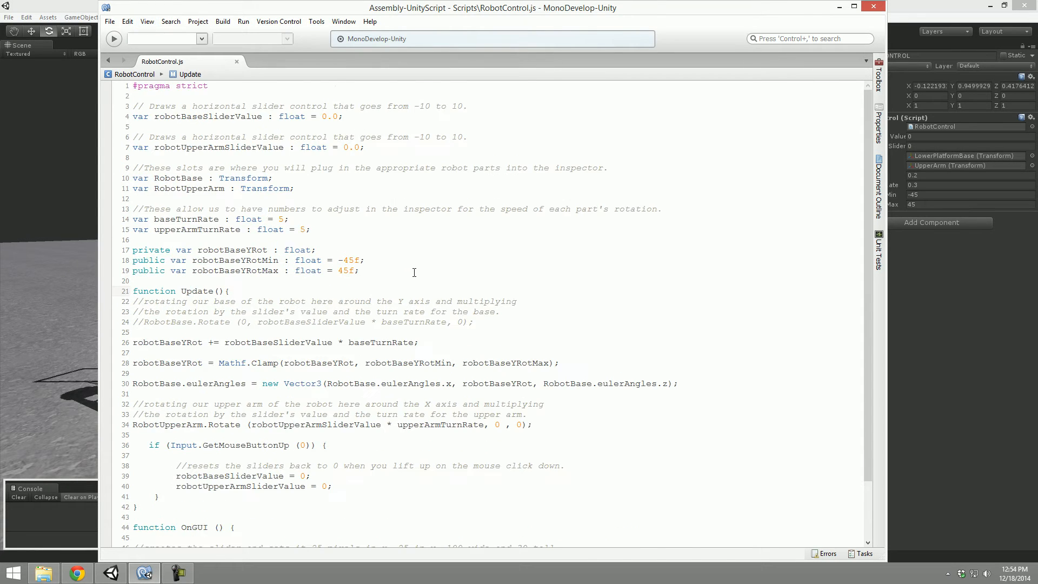
scroll(down, 3)
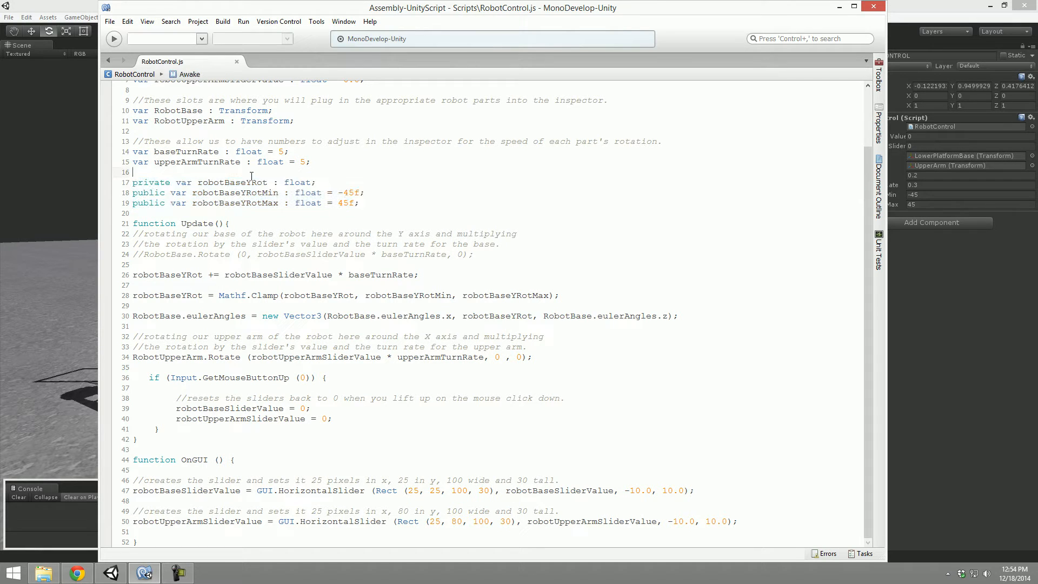
Highlight the robotBaseYRot declaration and the Mathf.Clamp call that limits it.
double_click(231, 182)
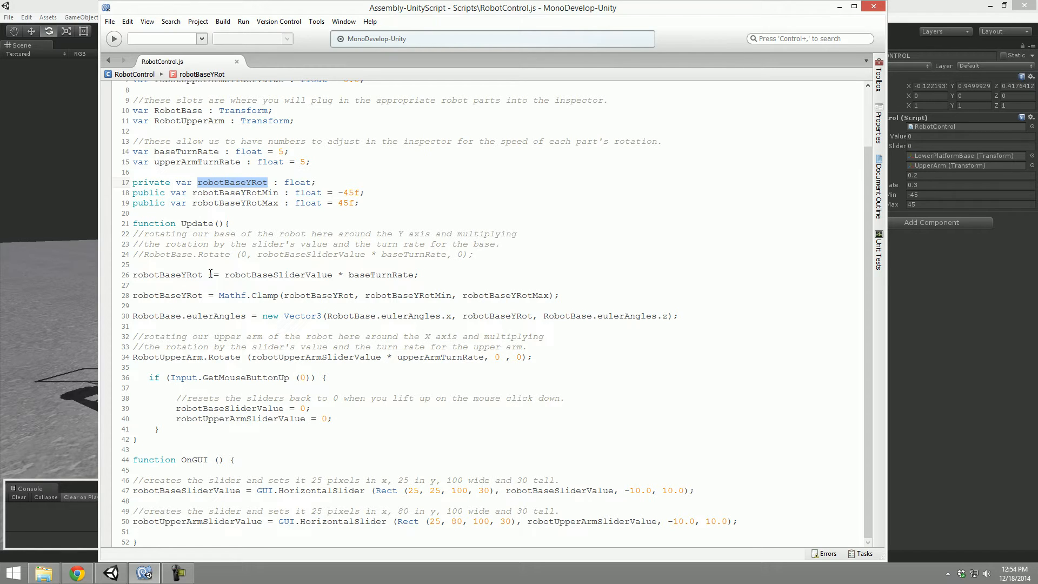
mouse_move(237, 294)
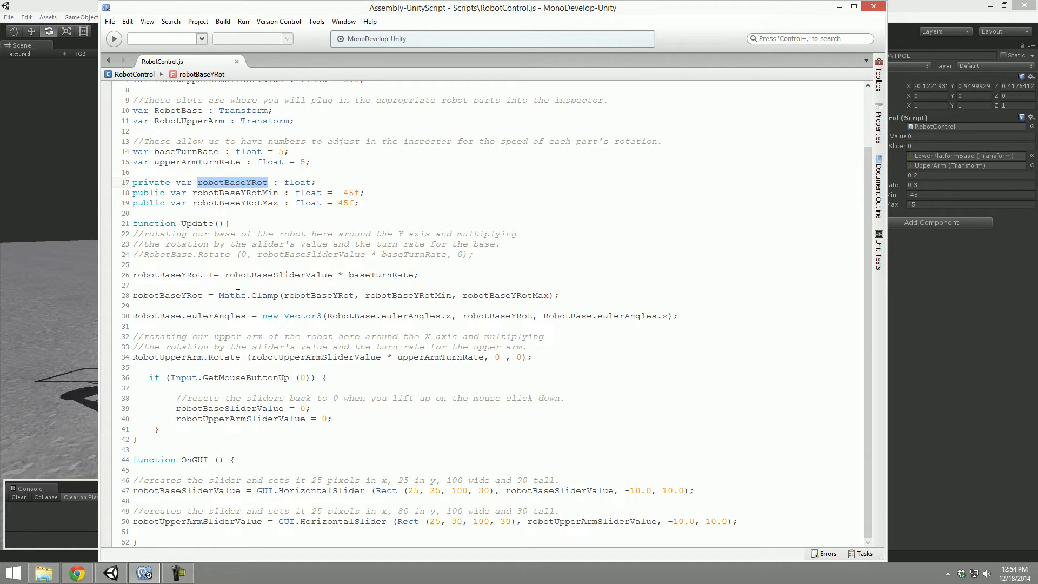
double_click(168, 275)
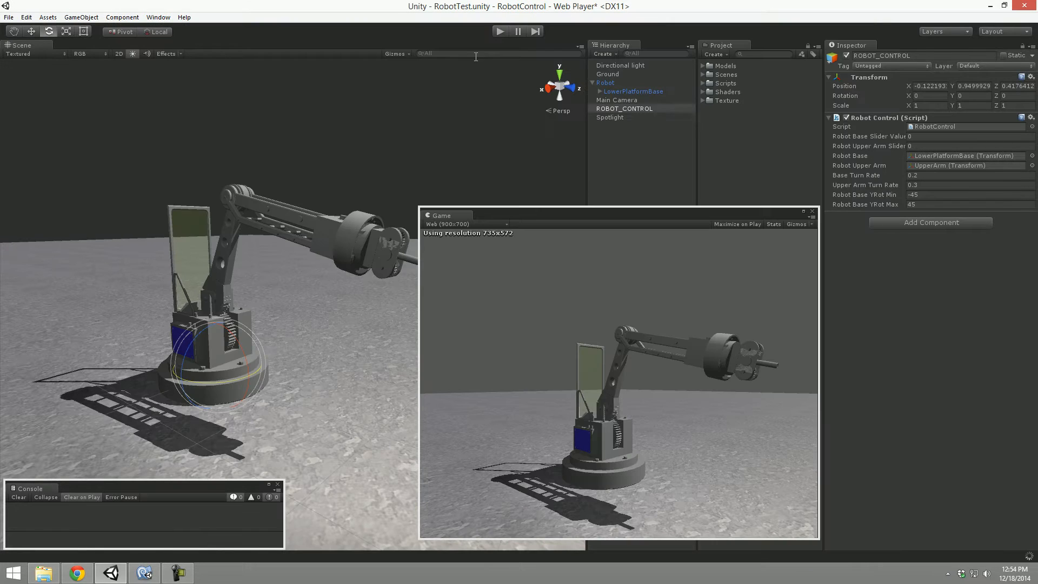
Select Robot and ROBOT_CONTROL and locate LowerPlatformBase as the assigned Robot Base.
click(606, 83)
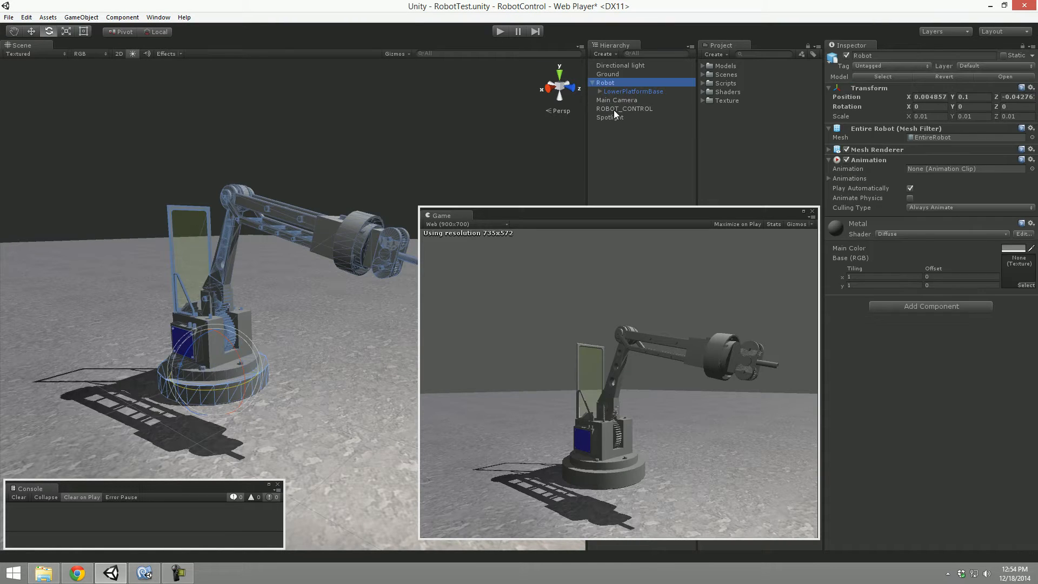
click(624, 108)
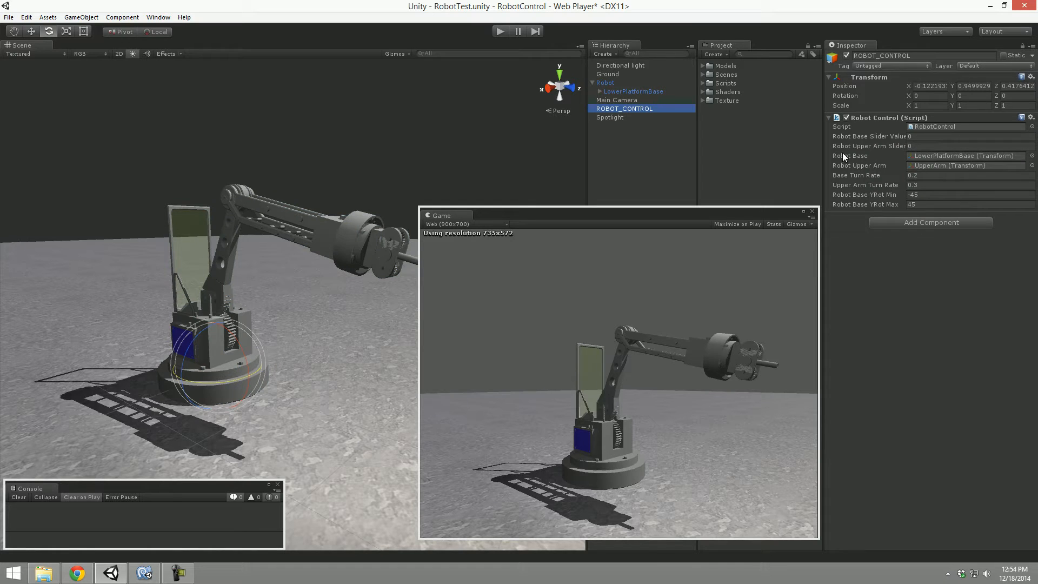
click(634, 90)
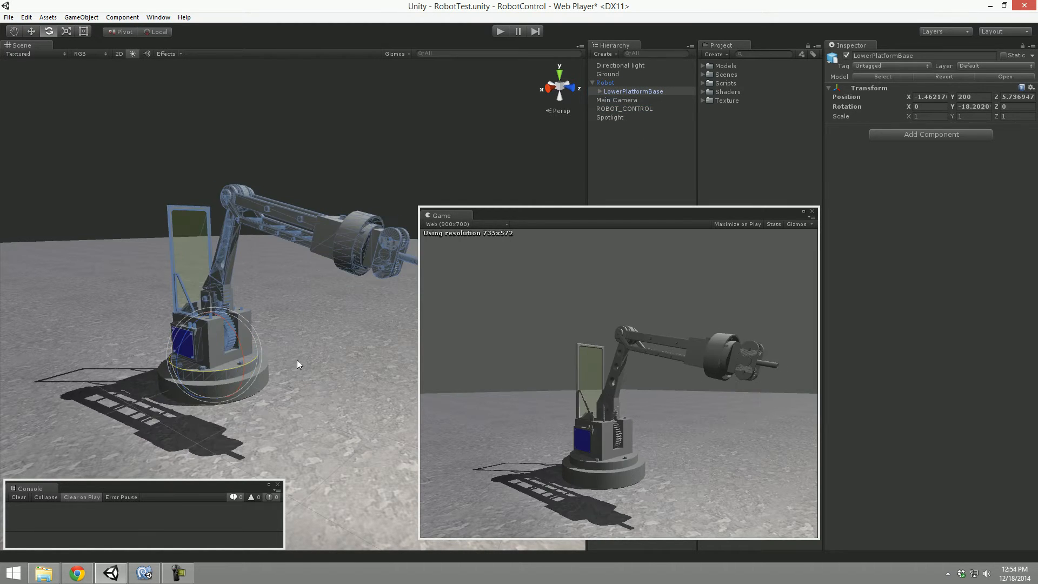
Reset LowerPlatformBase Rotation Y to 0 and return to RobotControl.js in MonoDevelop.
click(624, 109)
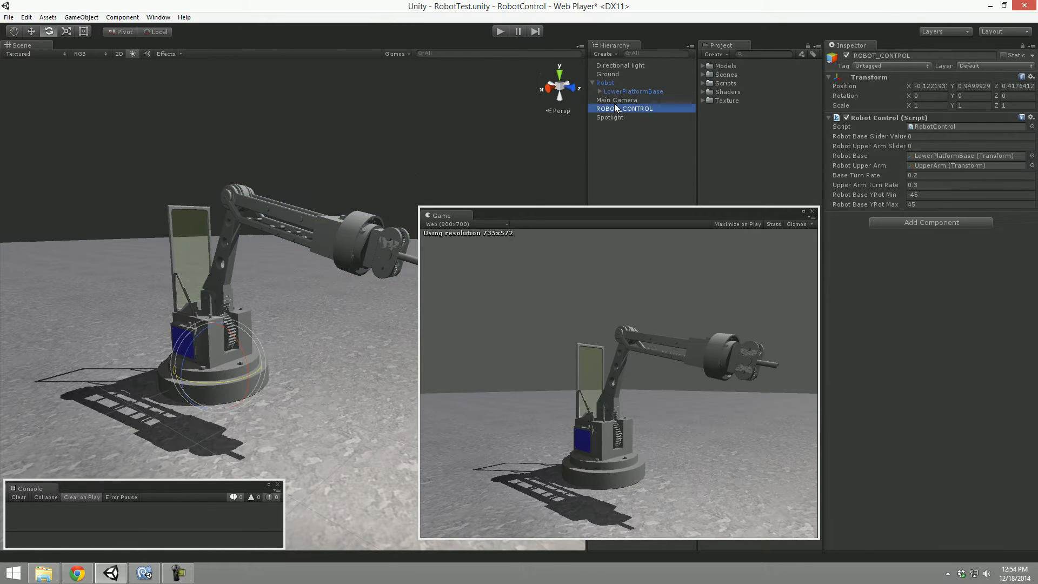
click(634, 91)
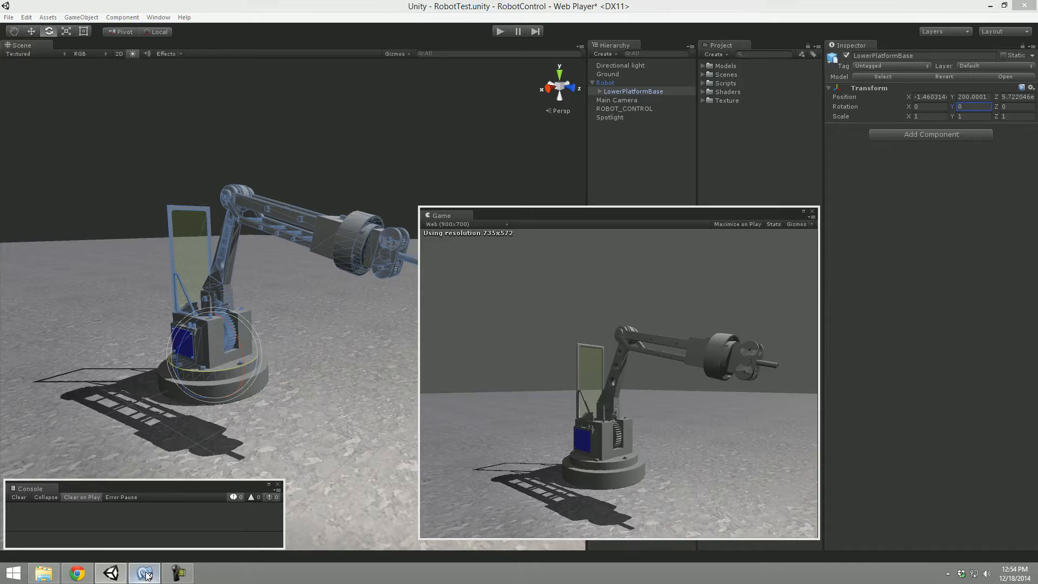
click(144, 573)
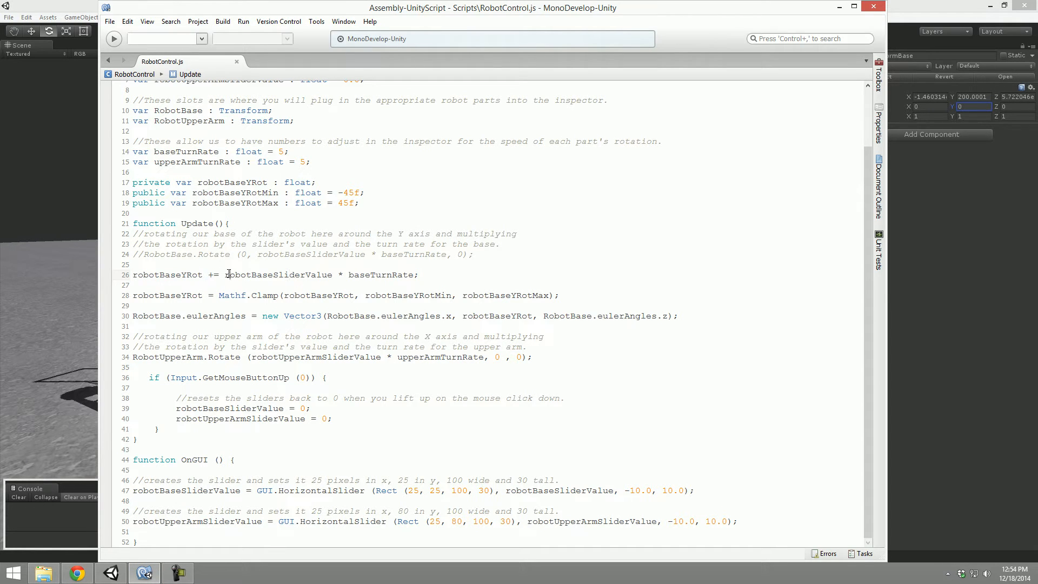
double_click(381, 275)
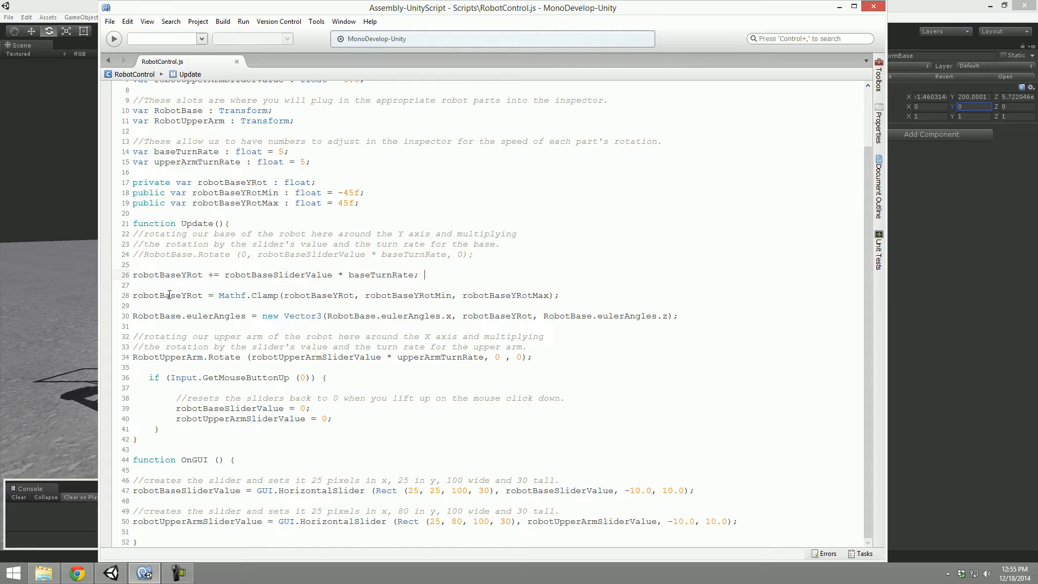
double_click(166, 295)
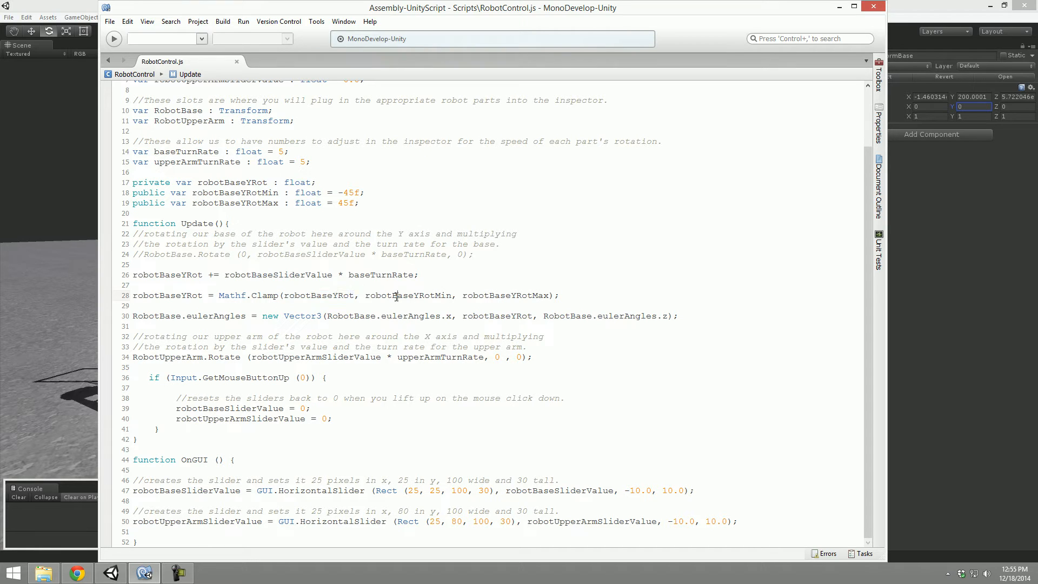
double_click(407, 295)
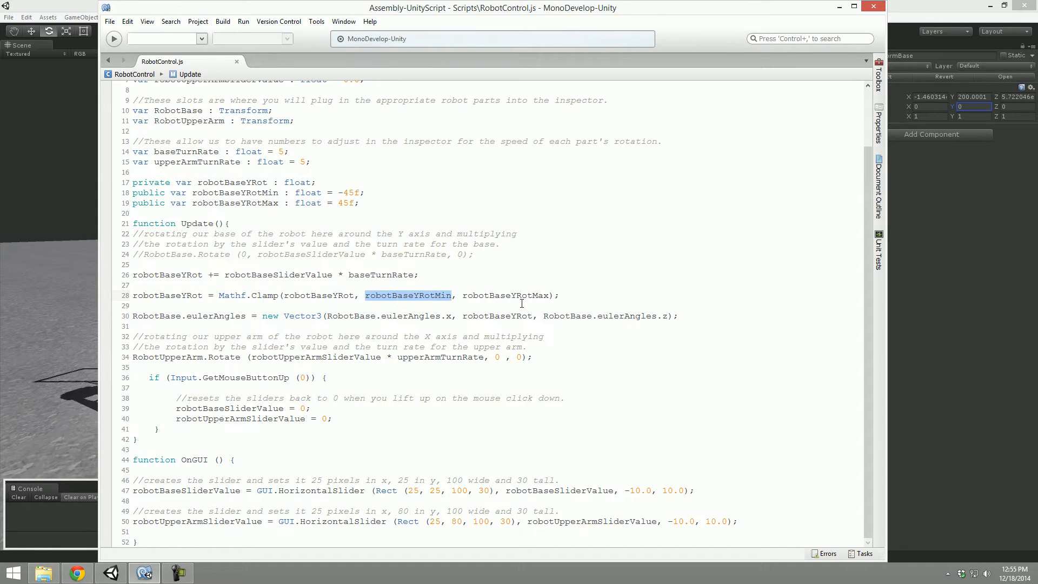
double_click(505, 295)
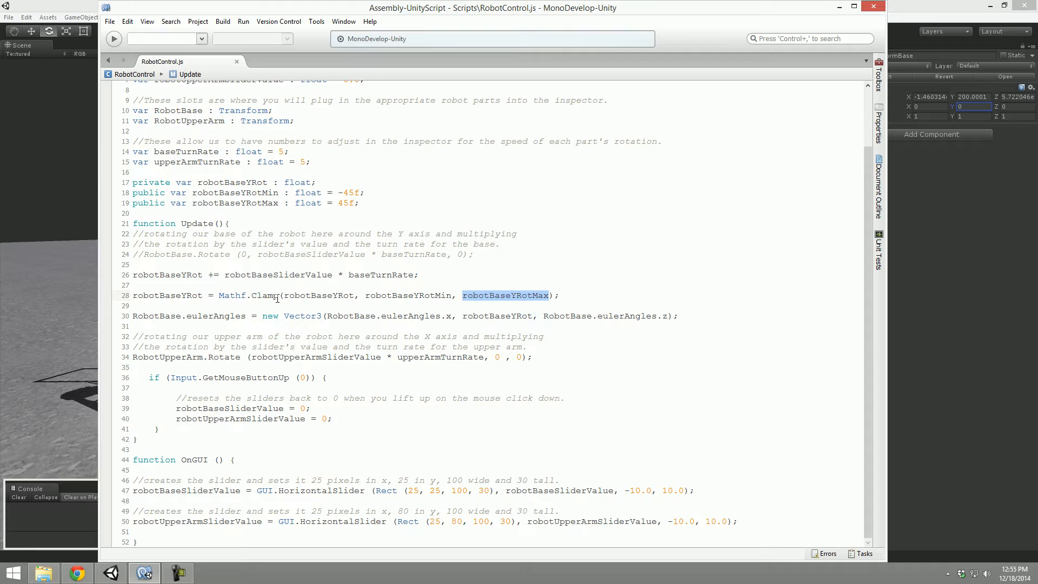
text(-)
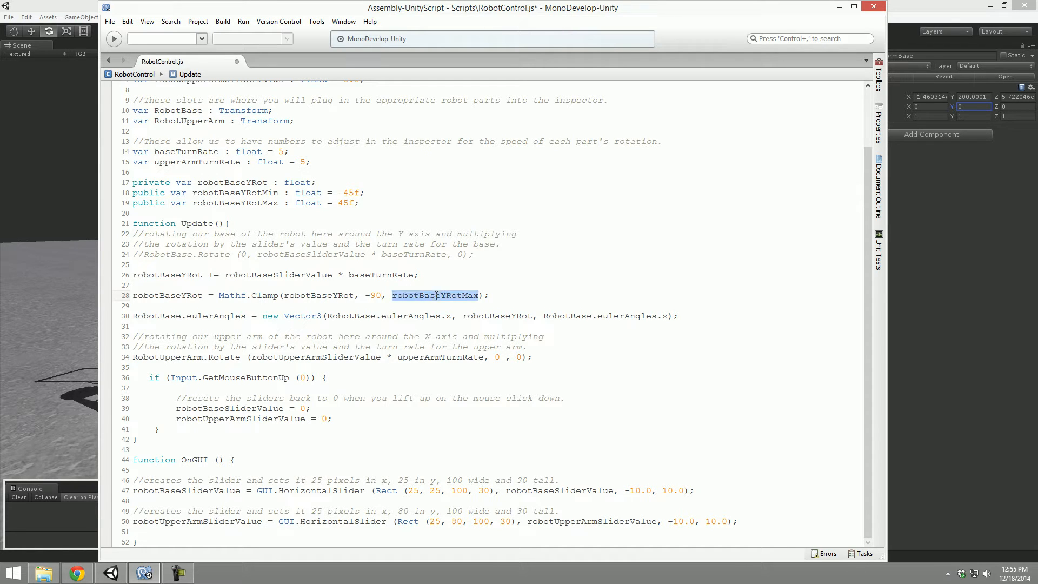
text(90)
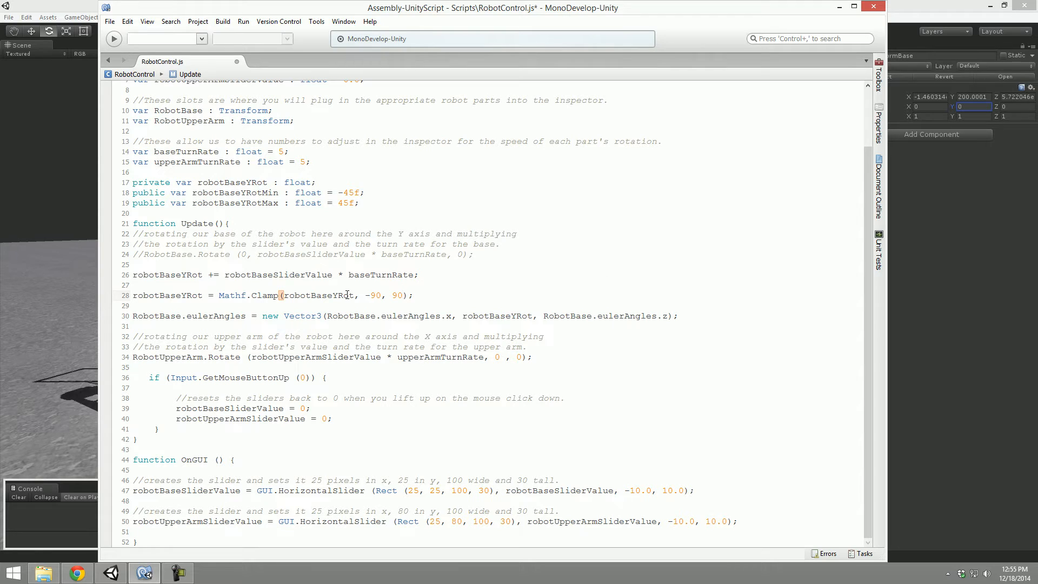
double_click(373, 295)
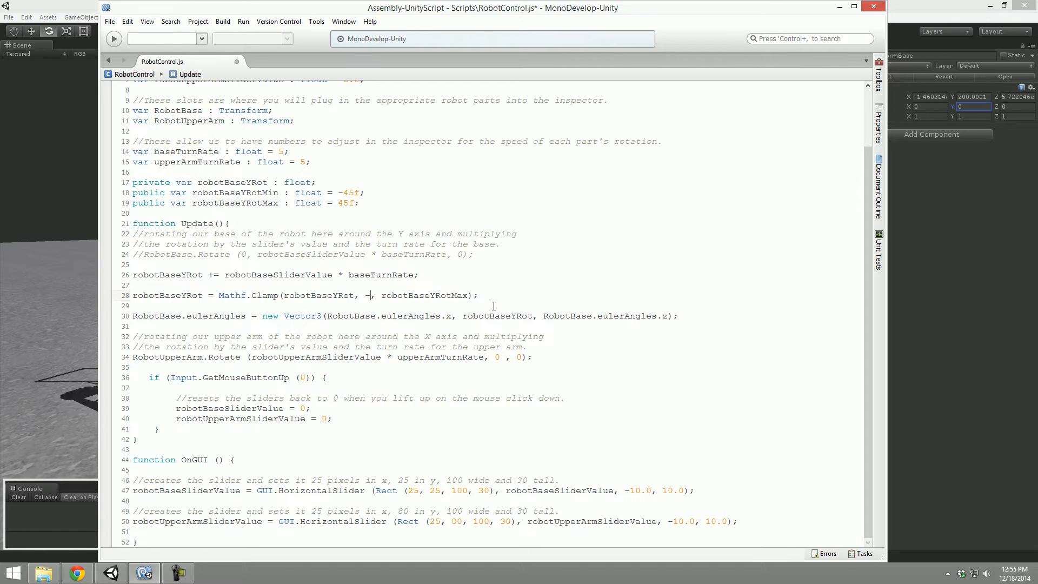
text(robotBaseYRotMin)
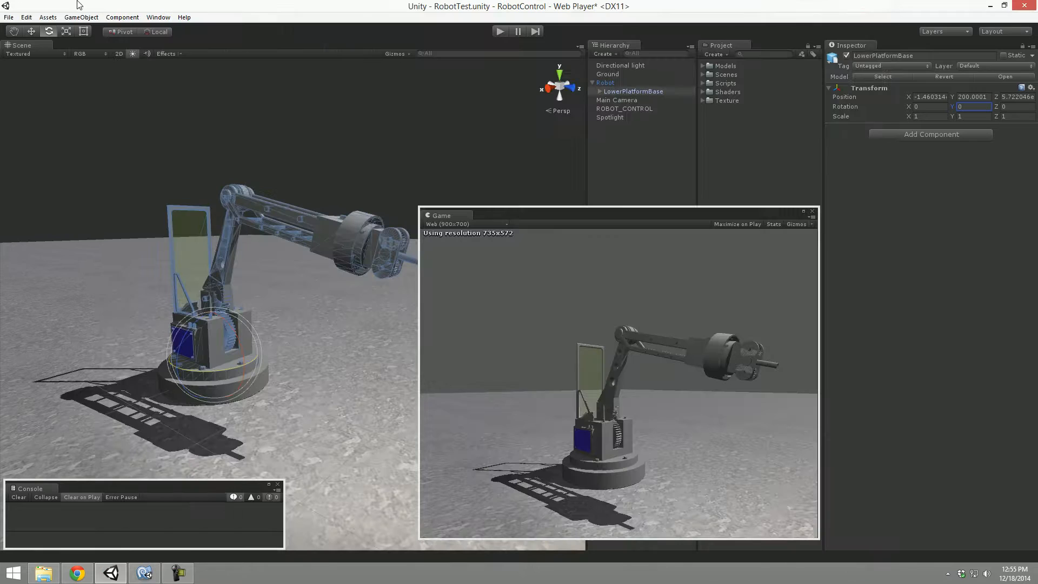
Select ROBOT_CONTROL to show its RobotControl script with base limits -45 and 45.
click(624, 108)
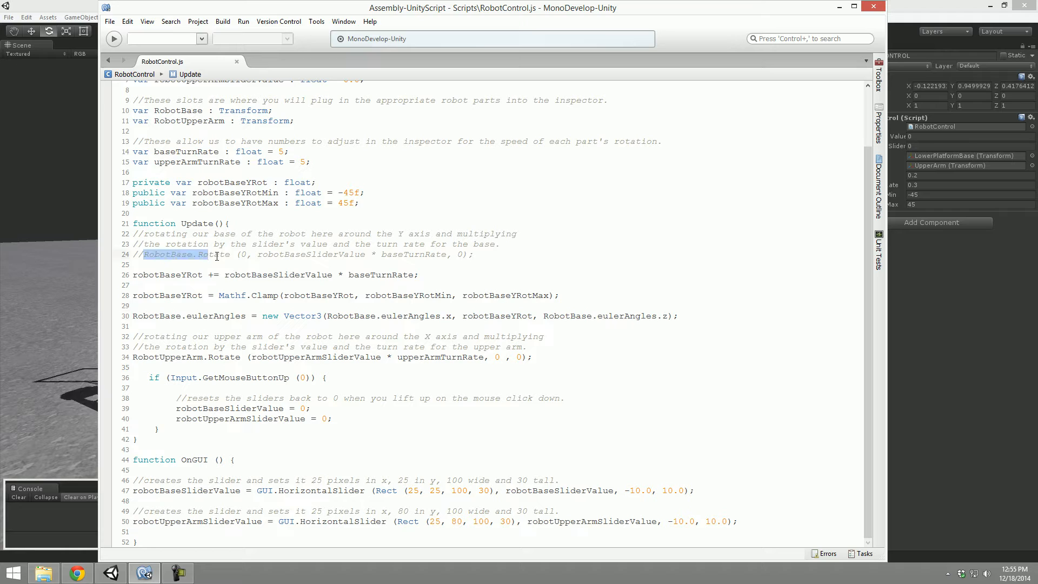
Highlight eulerAngles and robotBaseYRot in Update(), then return to the Unity scene.
double_click(217, 316)
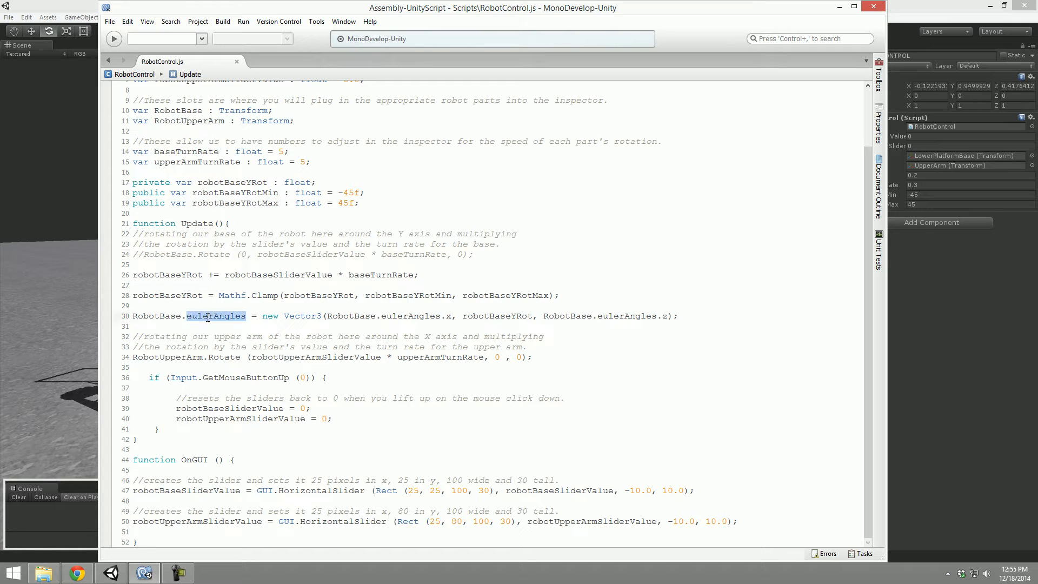
click(296, 317)
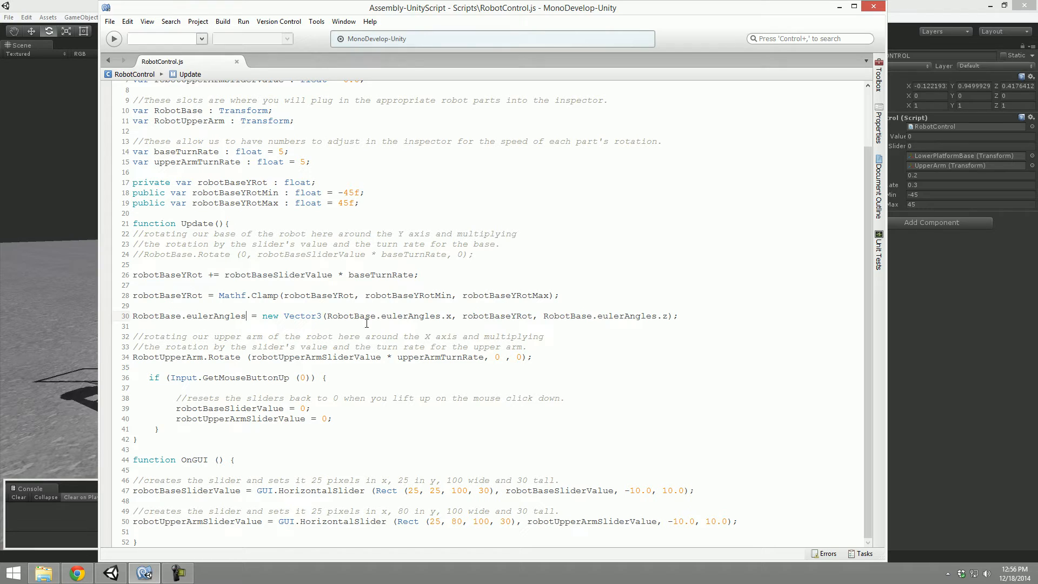
double_click(350, 316)
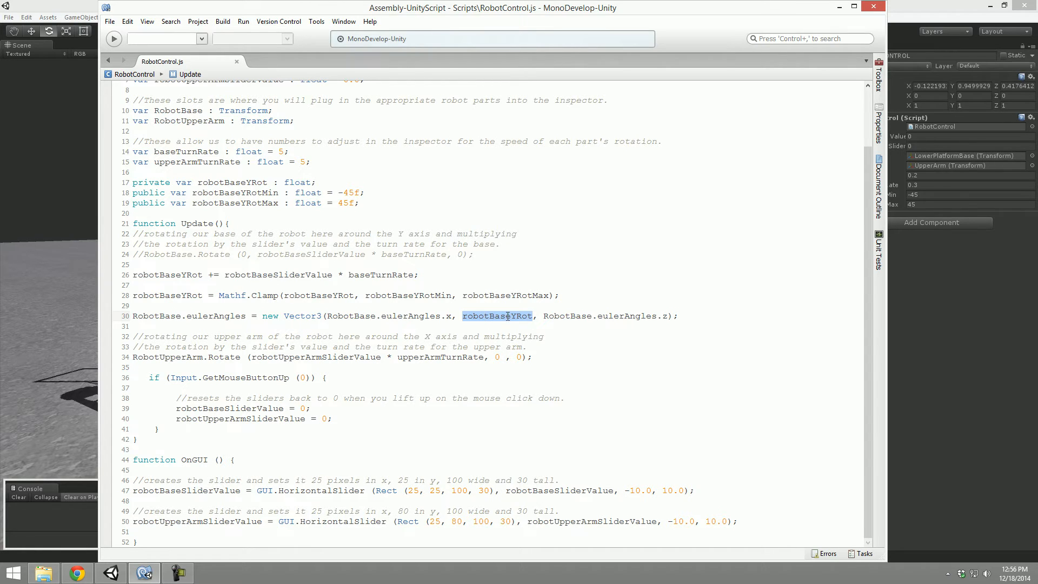
mouse_move(497, 315)
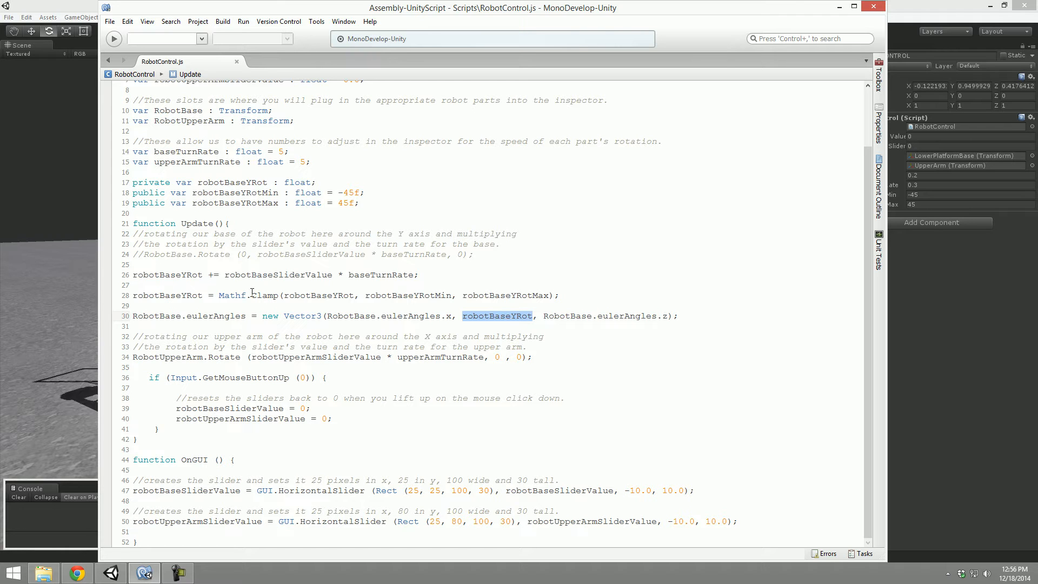
double_click(168, 275)
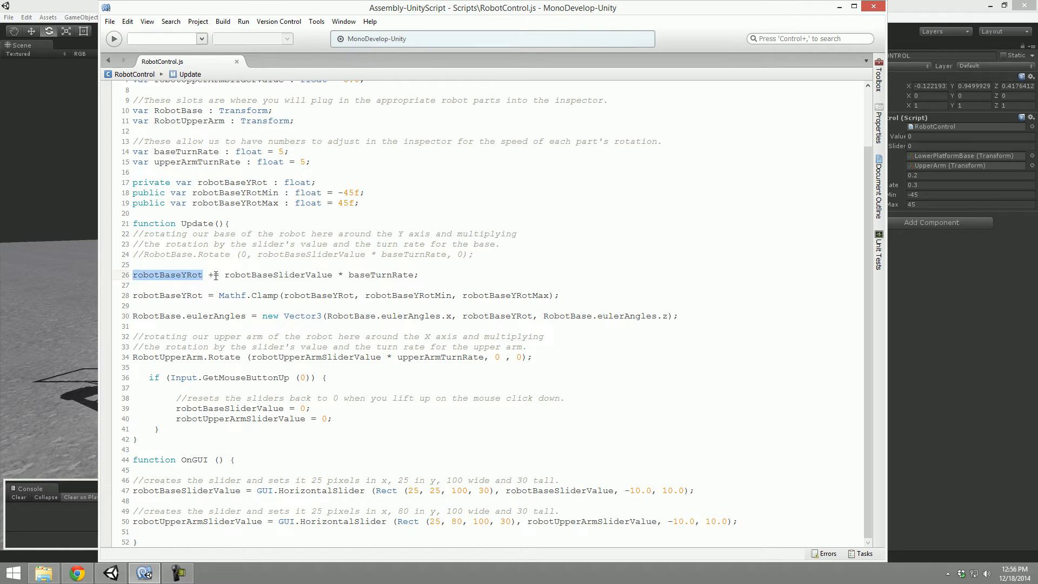
click(111, 574)
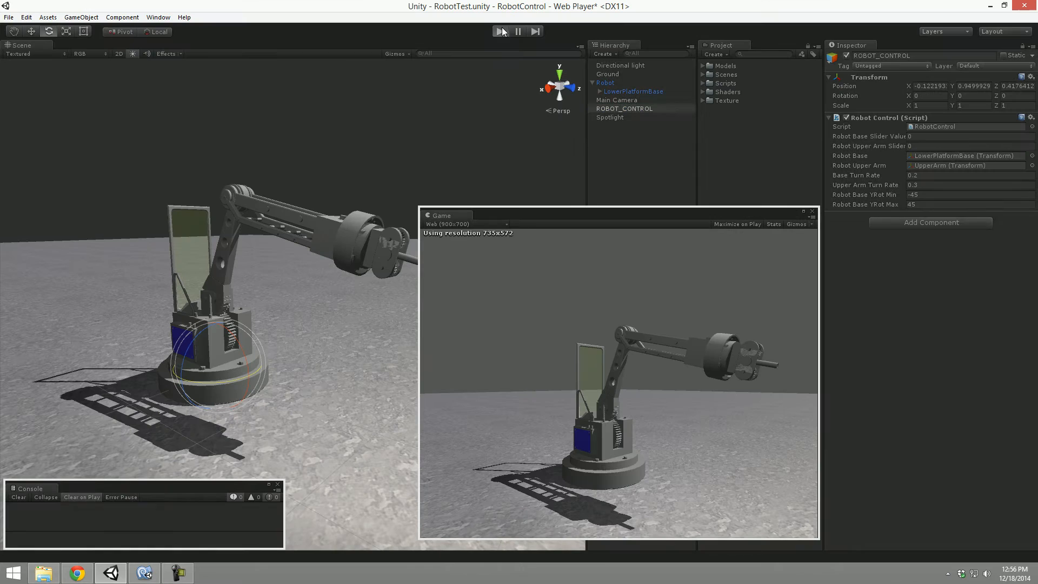
Run the game and turn the robot base with its slider, then stop to edit the limits.
click(500, 31)
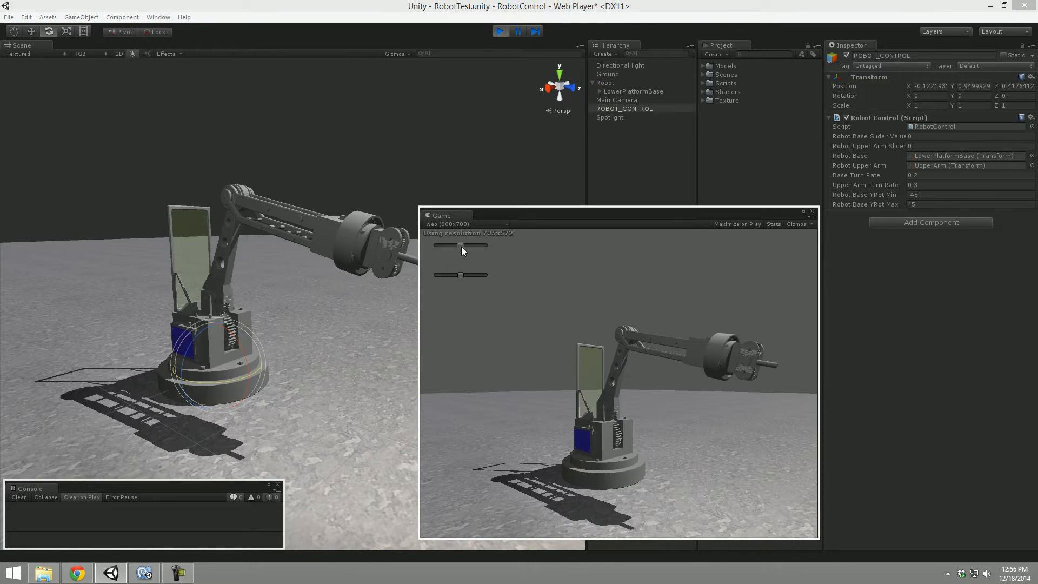
drag(462, 245, 437, 246)
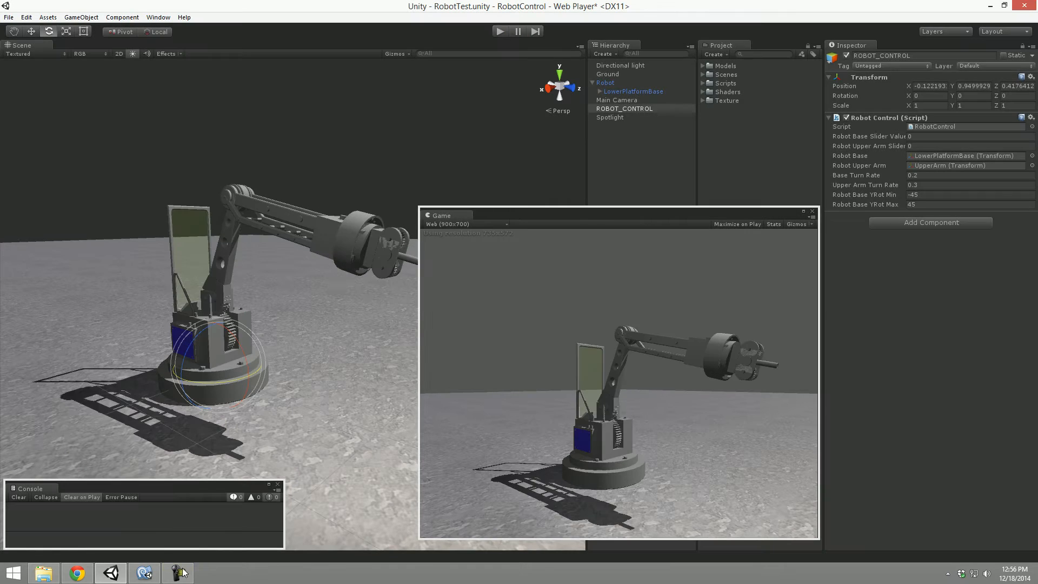
click(144, 572)
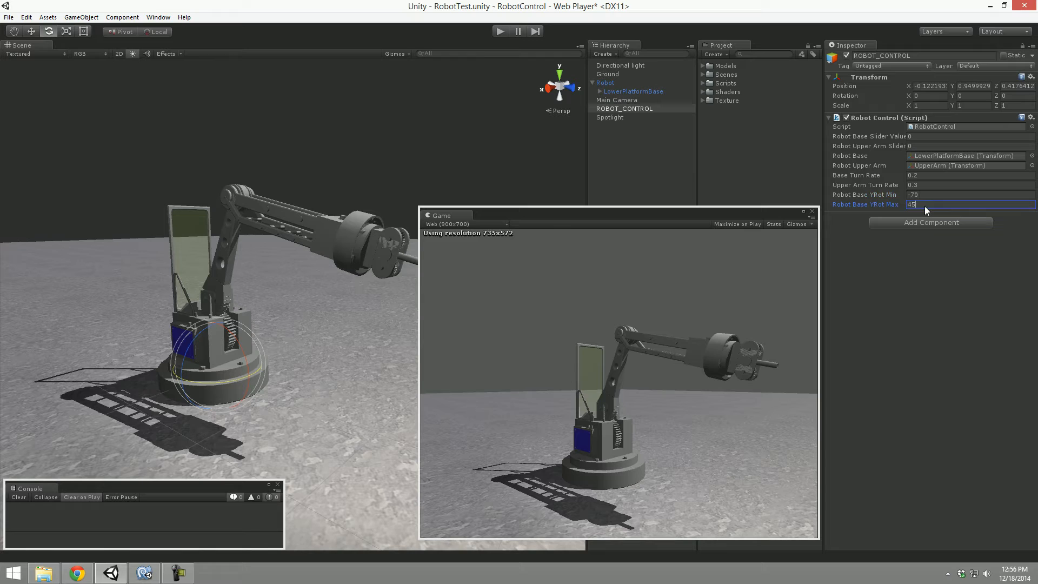
Set Robot Base YRot Min/Max to -70 and 70 and drag the base slider to the new limit.
text(70)
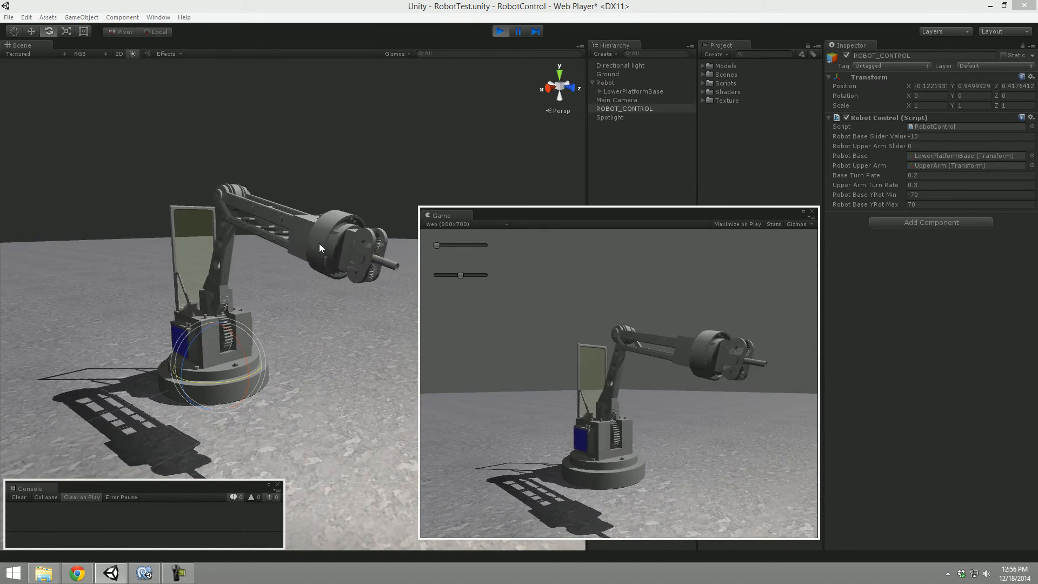
drag(435, 245, 484, 246)
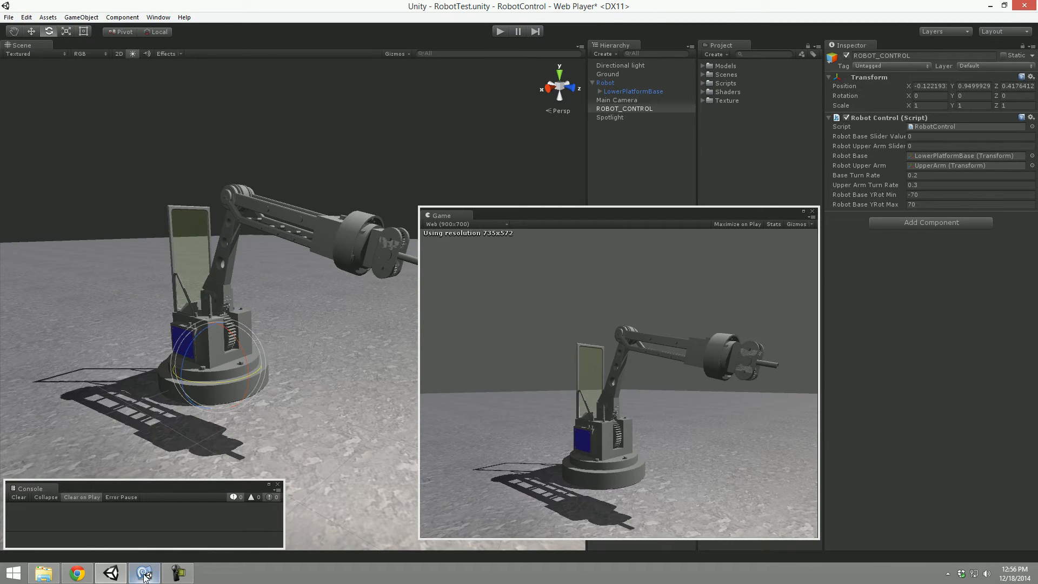
click(144, 573)
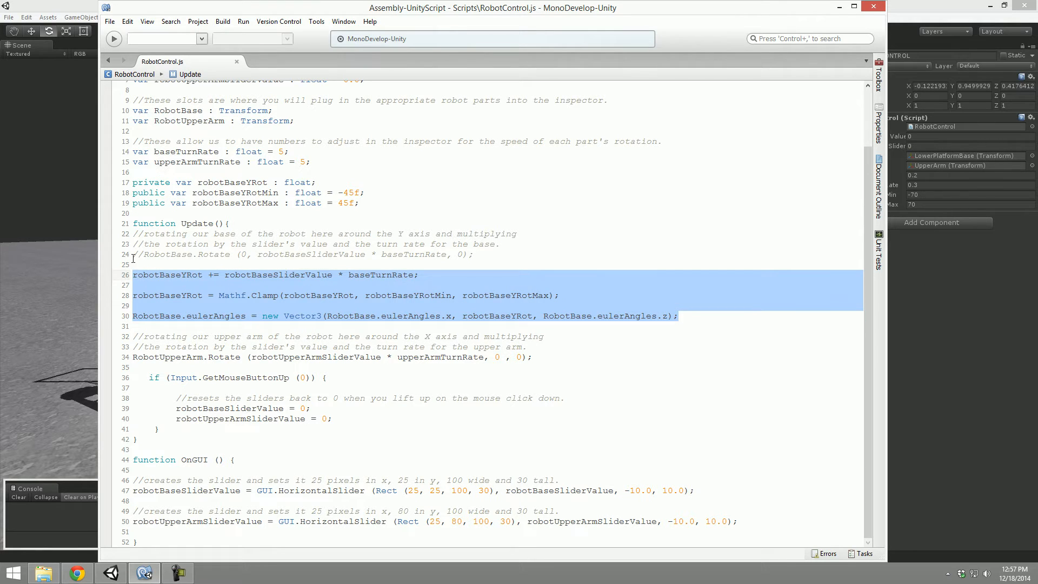
mouse_move(478, 255)
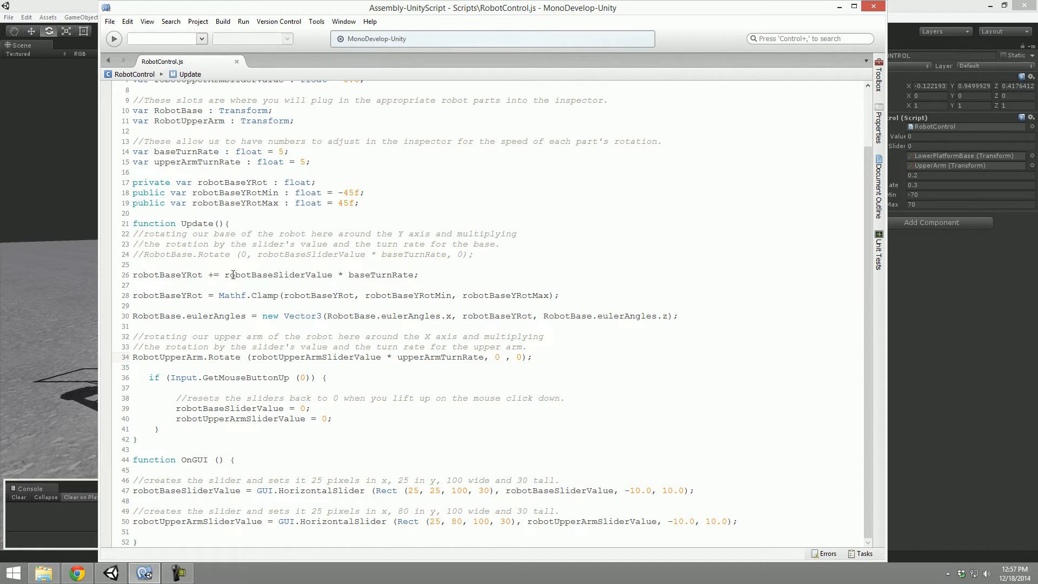
mouse_move(222, 357)
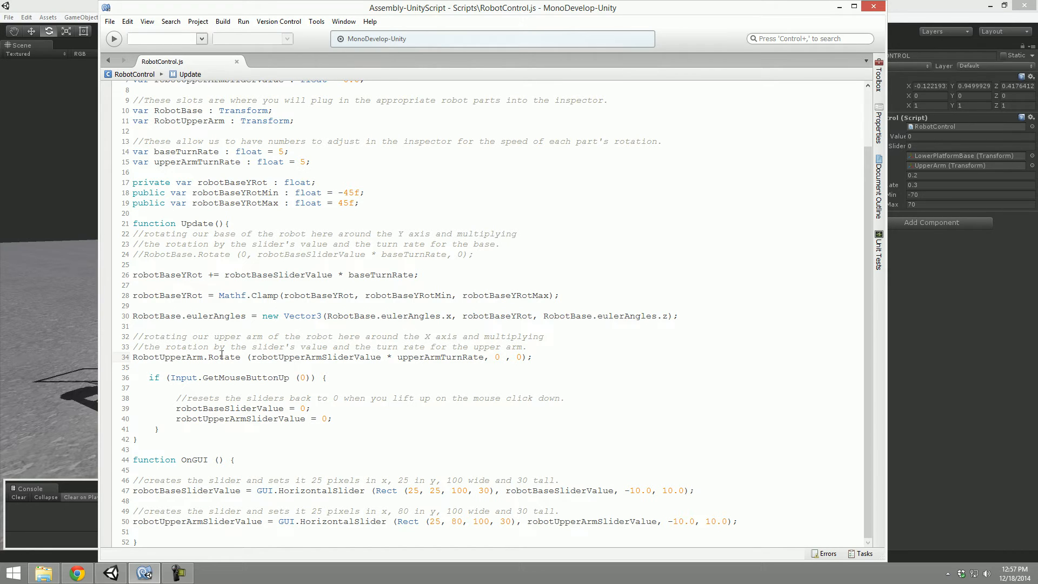
double_click(168, 357)
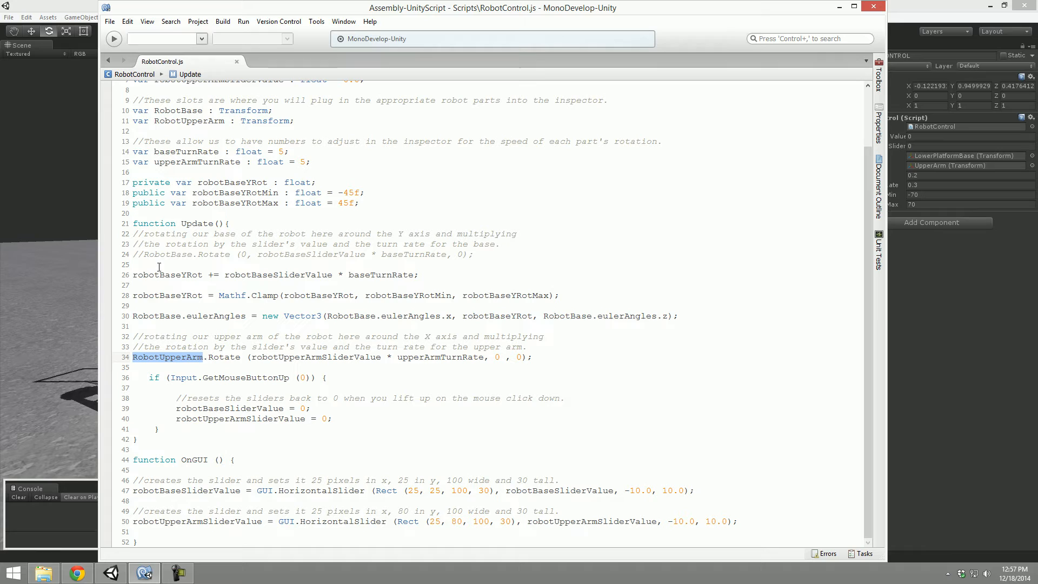
mouse_move(53, 5)
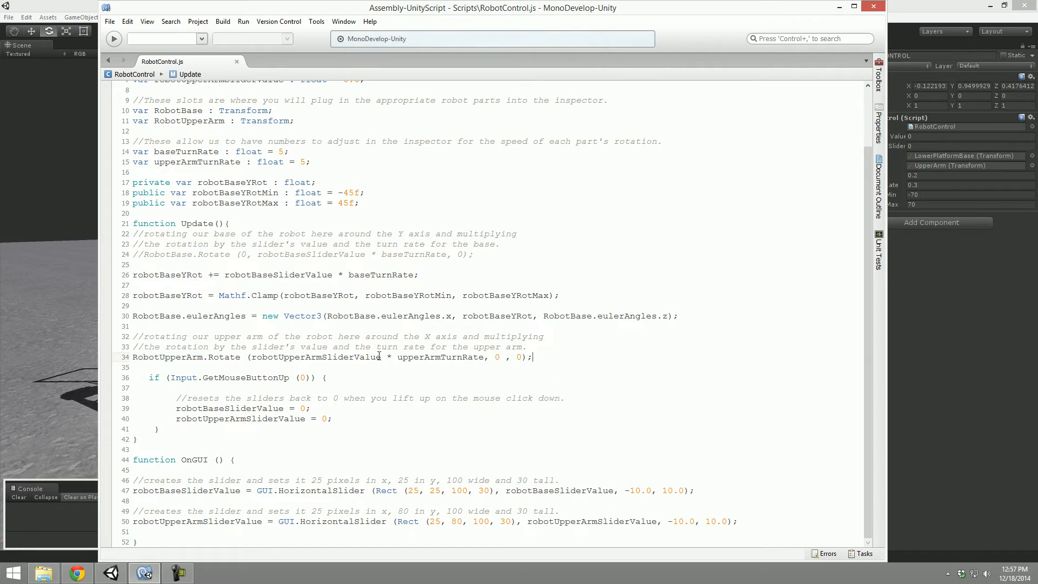
click(252, 357)
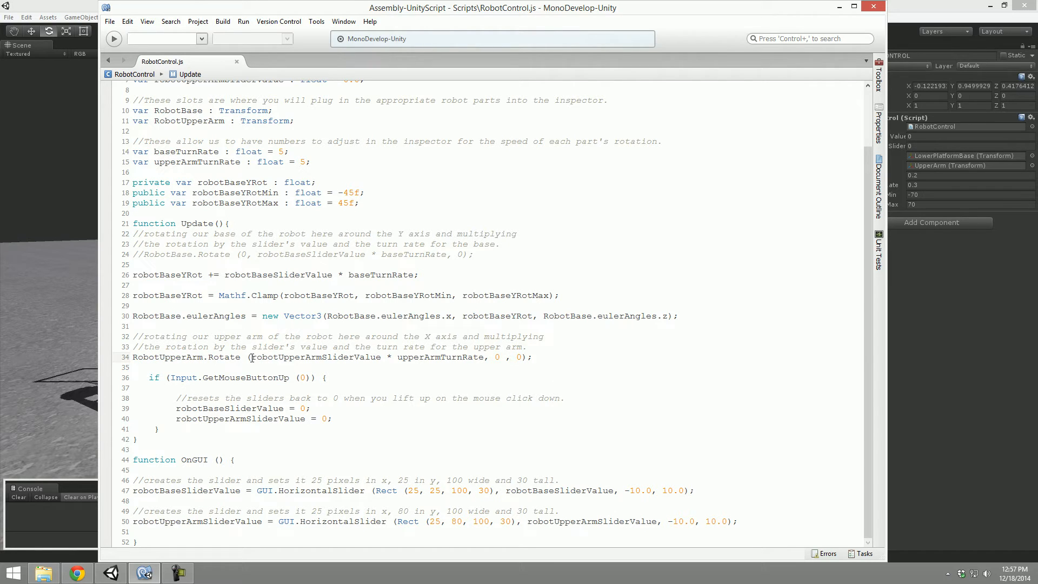
drag(252, 358, 484, 358)
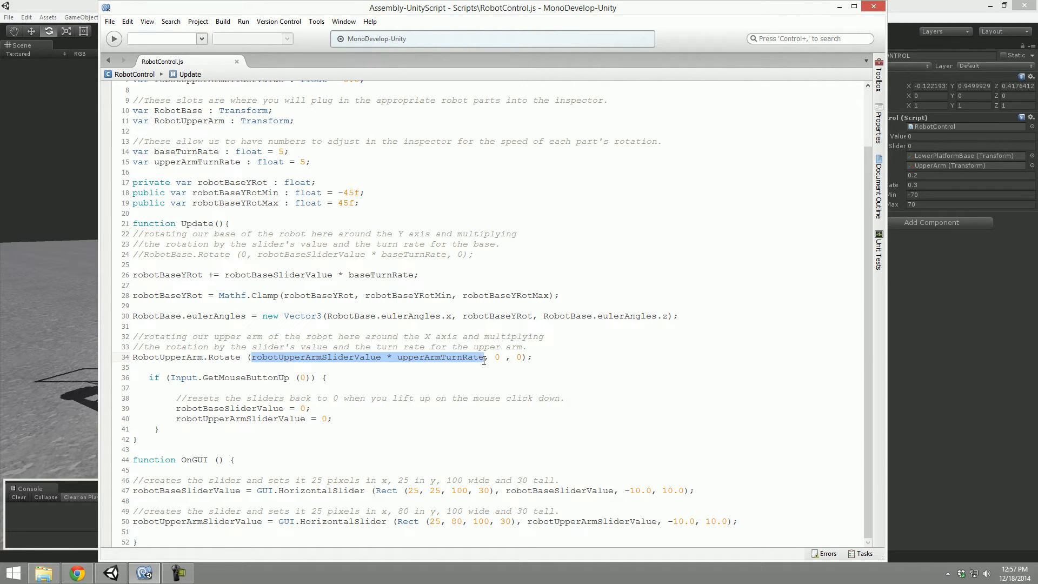
mouse_move(539, 365)
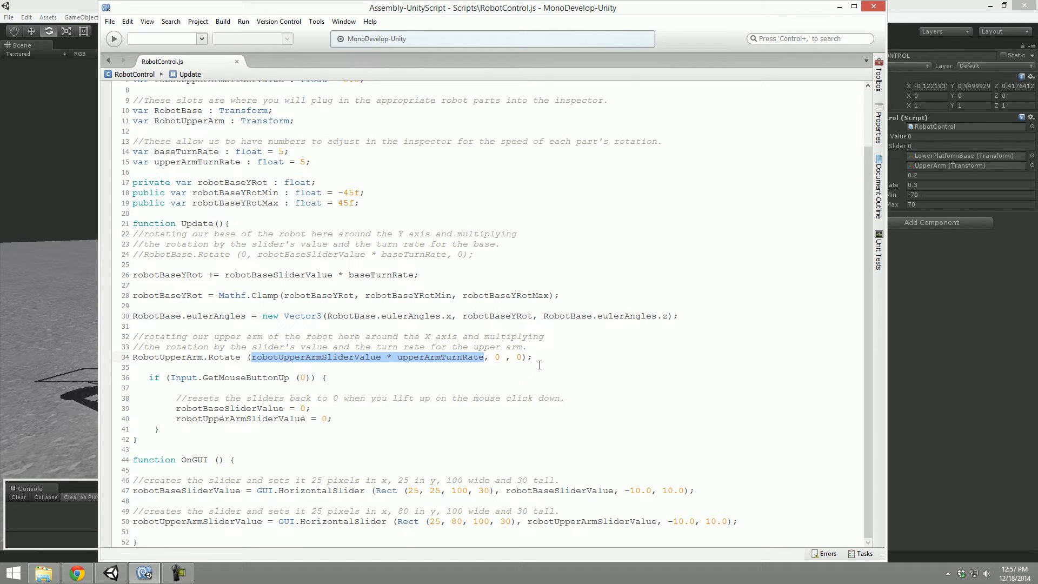
mouse_move(238, 324)
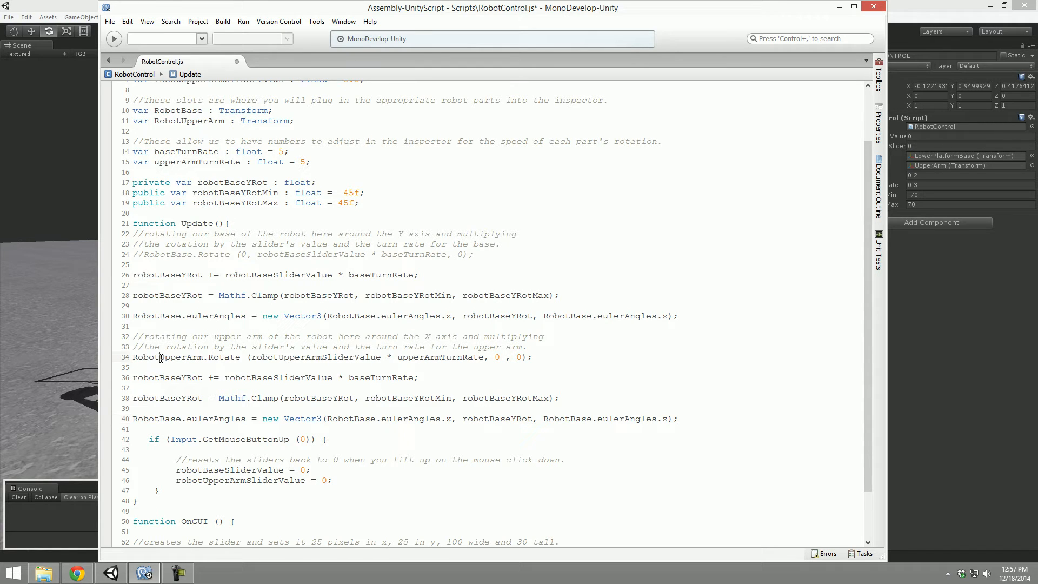
Rename the copied accumulation line to robotUpperArmXRot, robotUpperArmSliderValue and upperArmTurnRate.
double_click(180, 357)
text(UpperArm)
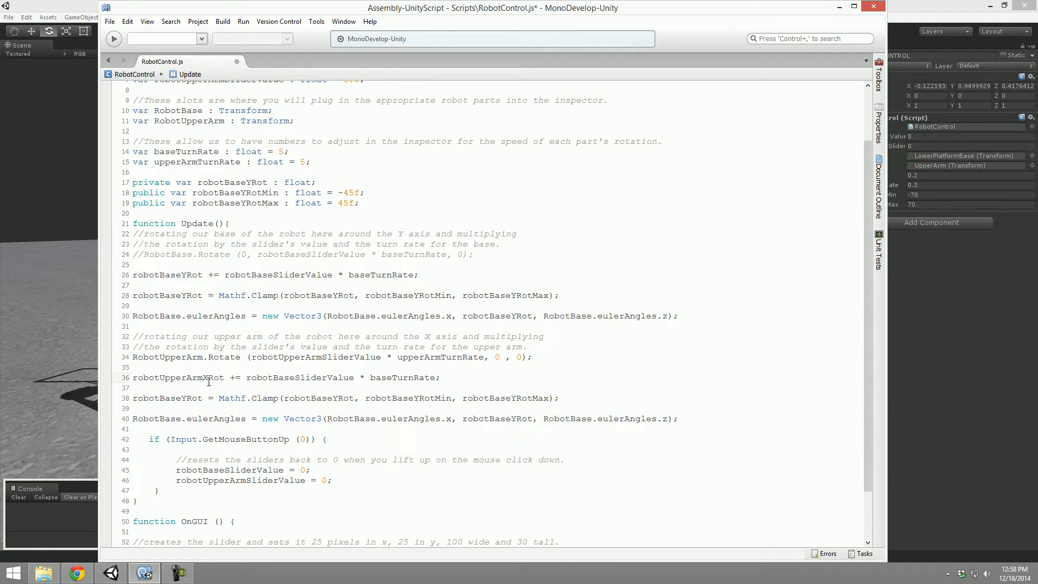
double_click(317, 357)
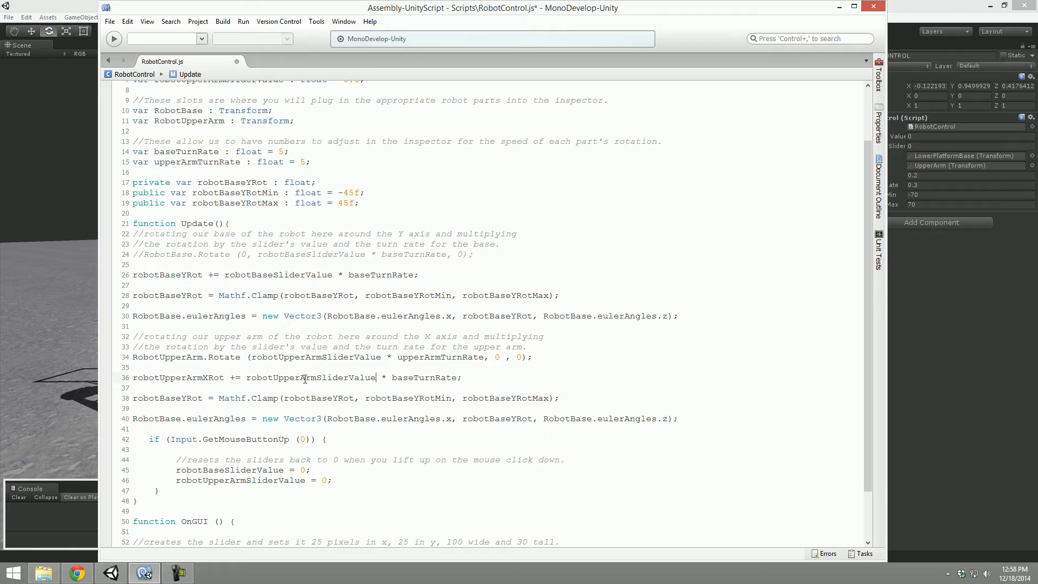
double_click(440, 357)
text(upperArm)
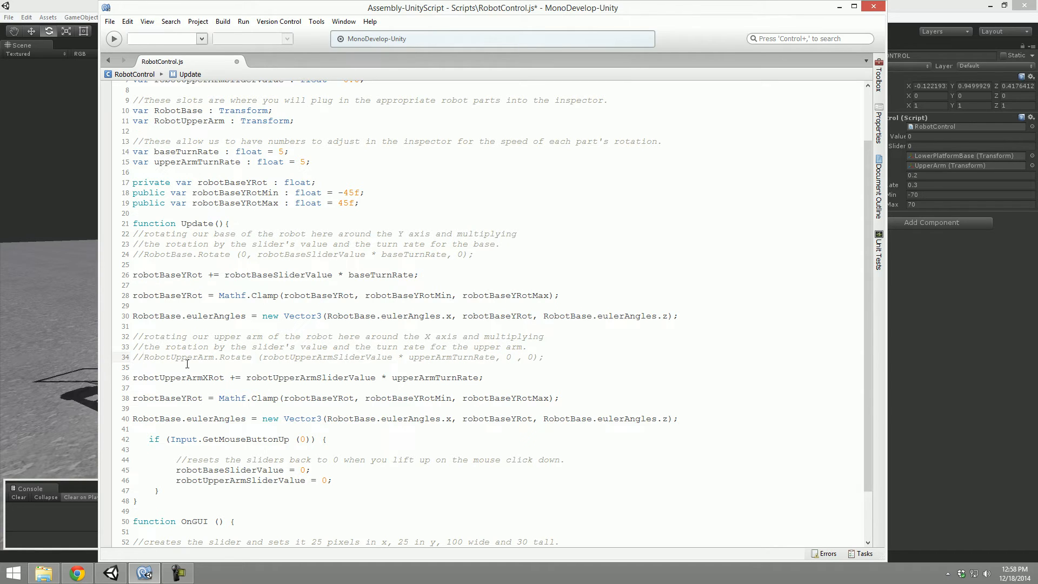
Adapt the copied eulerAngles line to RobotUpperArm using the name from the commented Rotate line.
scroll(down, 3)
text(UpperArmX)
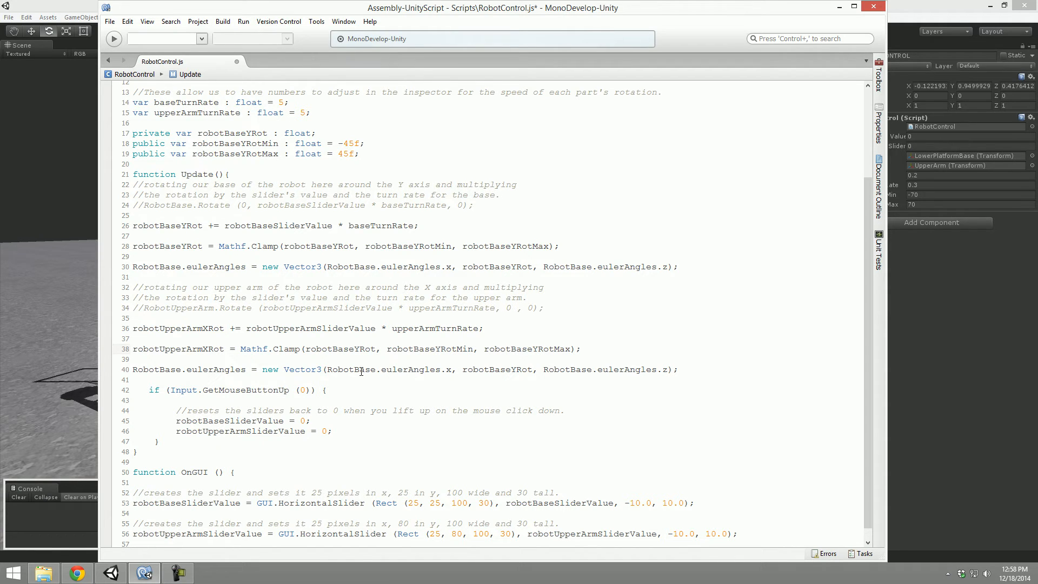
click(225, 349)
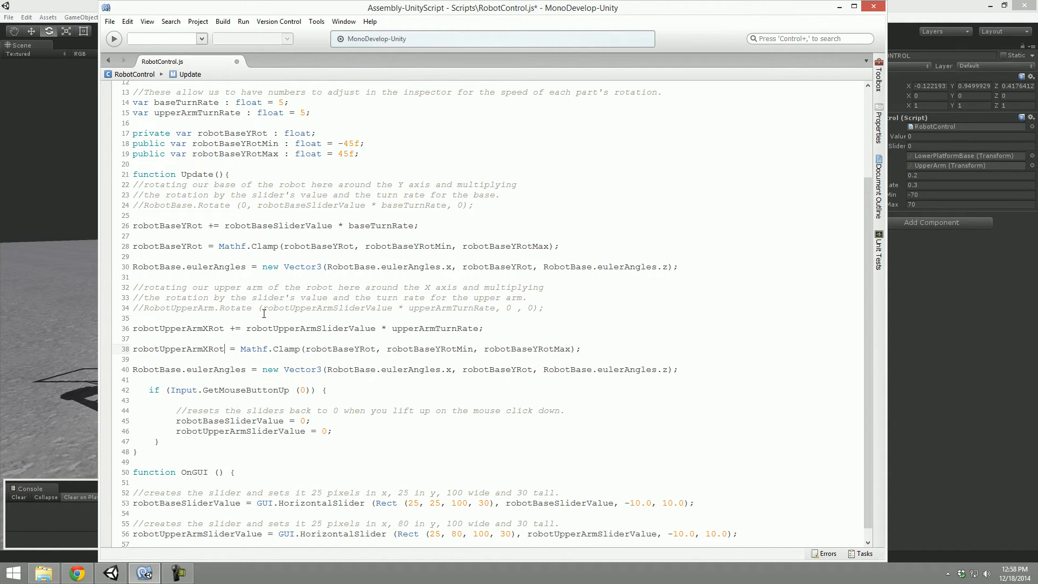
double_click(178, 308)
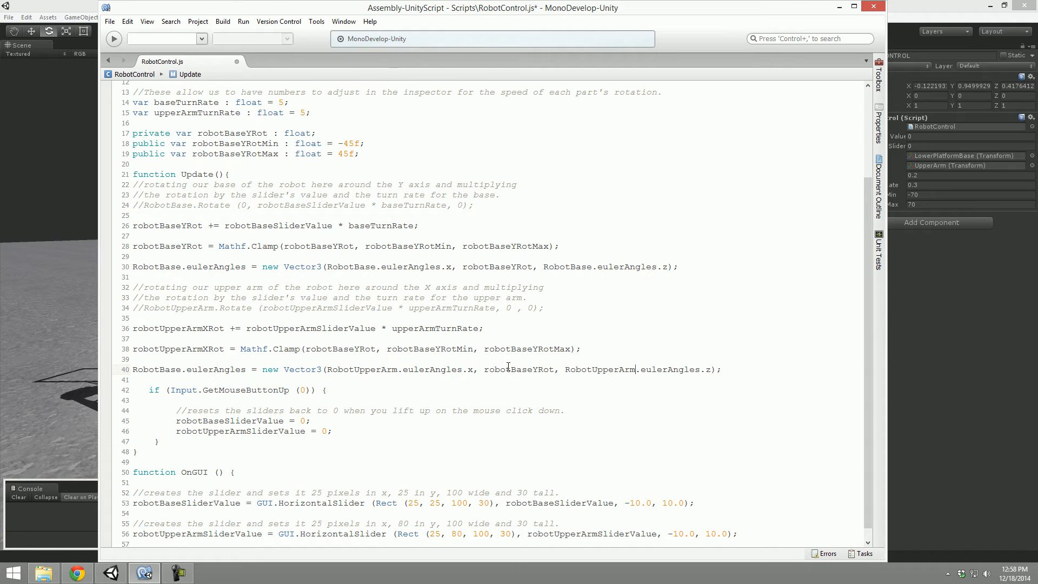
mouse_move(371, 349)
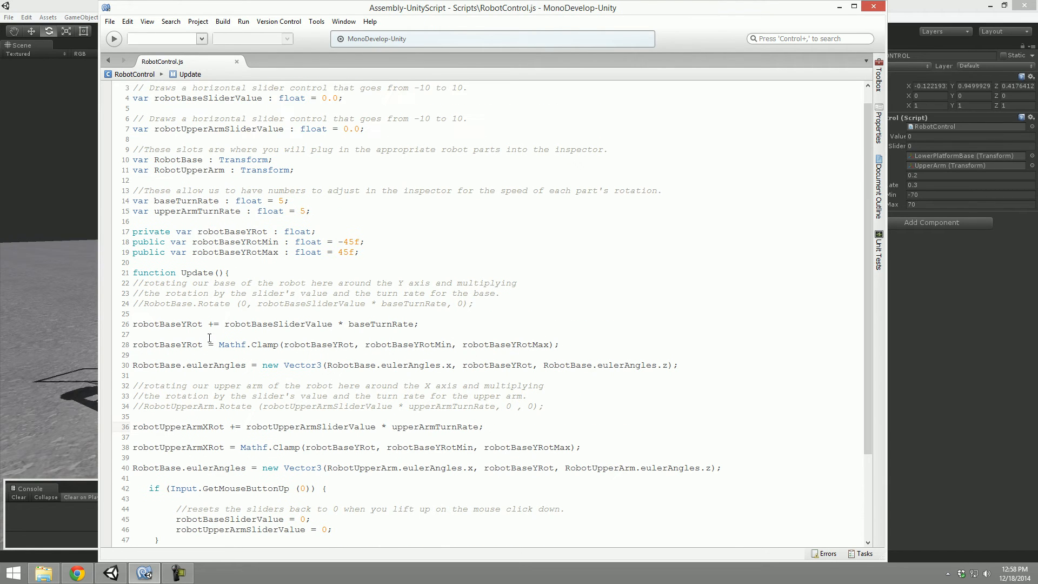
Duplicate the robotBaseYRot declarations and rename them robotUpperArmXRot and robotUpperArmXRotMin.
scroll(down, 3)
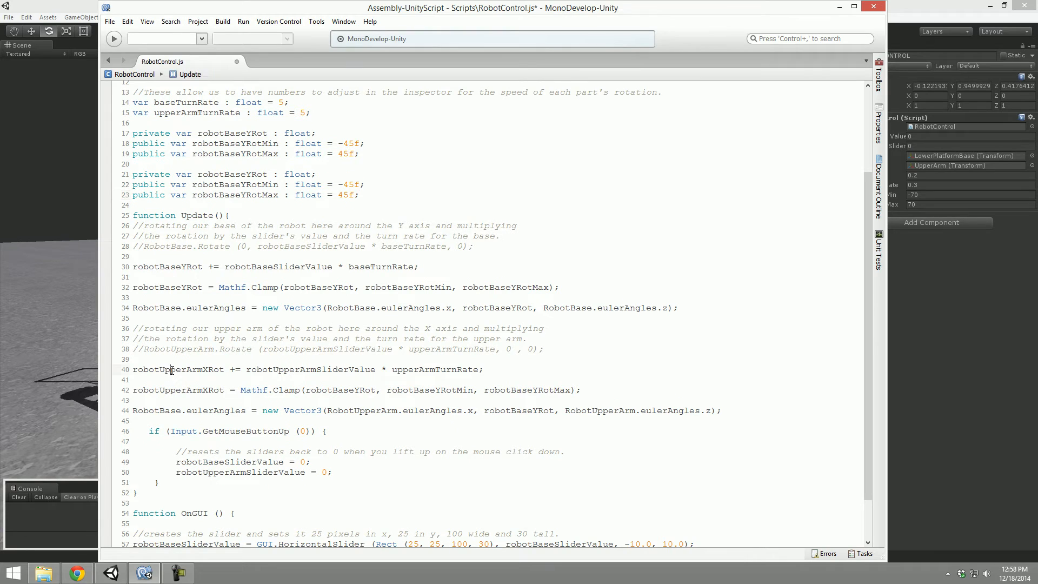
double_click(176, 369)
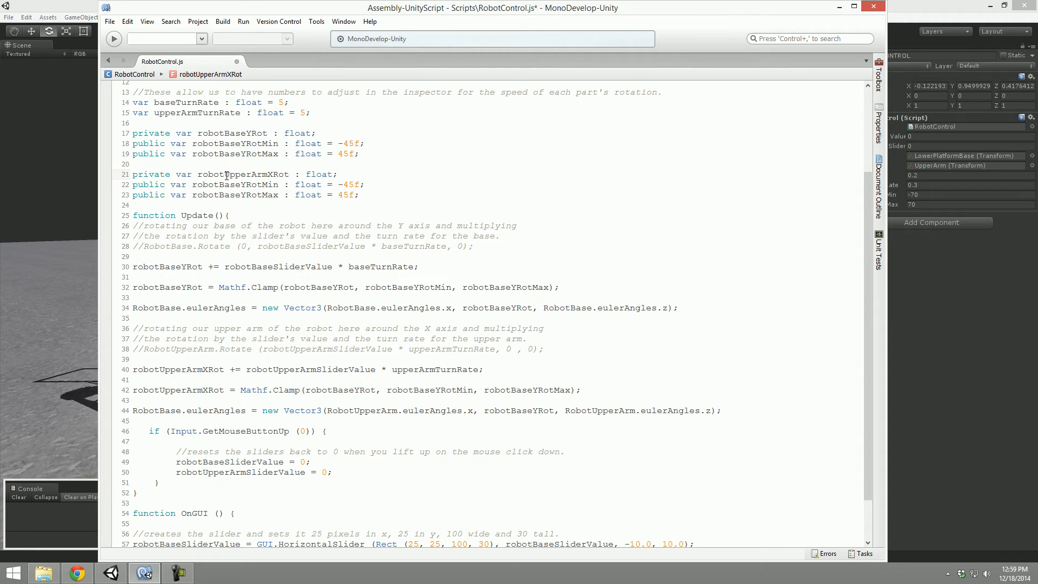
double_click(243, 174)
text(UpperArmX)
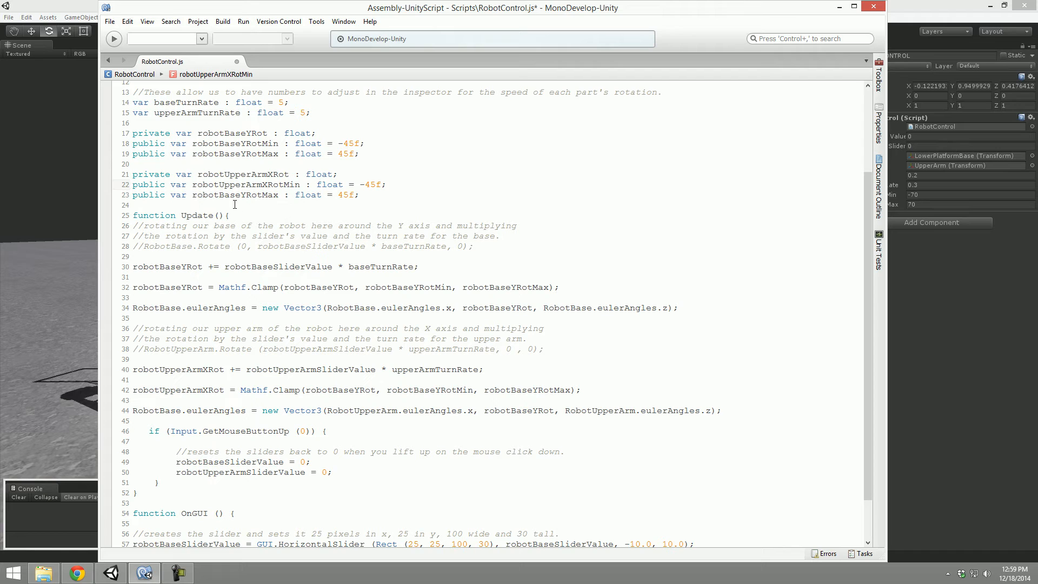
double_click(237, 183)
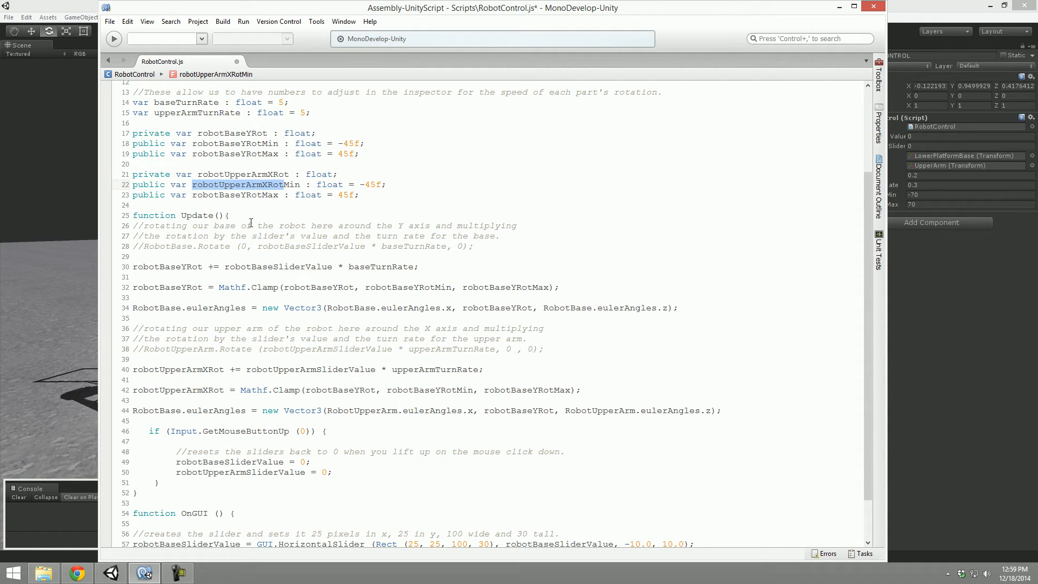
Rename the maximum declaration to robotUpperArmXRotMax and place the new limit names into Mathf.Clamp.
double_click(227, 195)
text(UpperArmX)
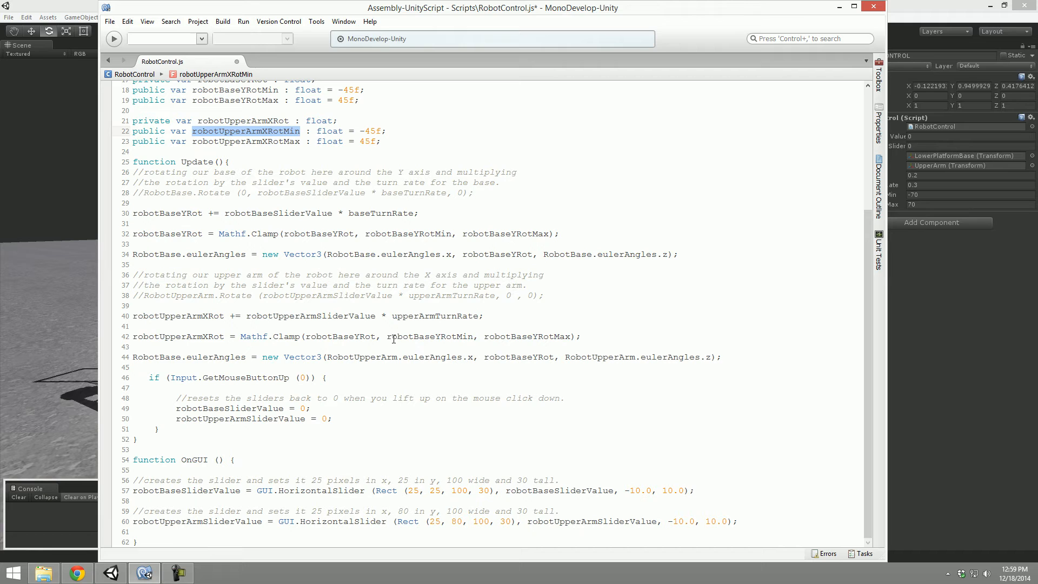
text(robotUpperArmXRotMin)
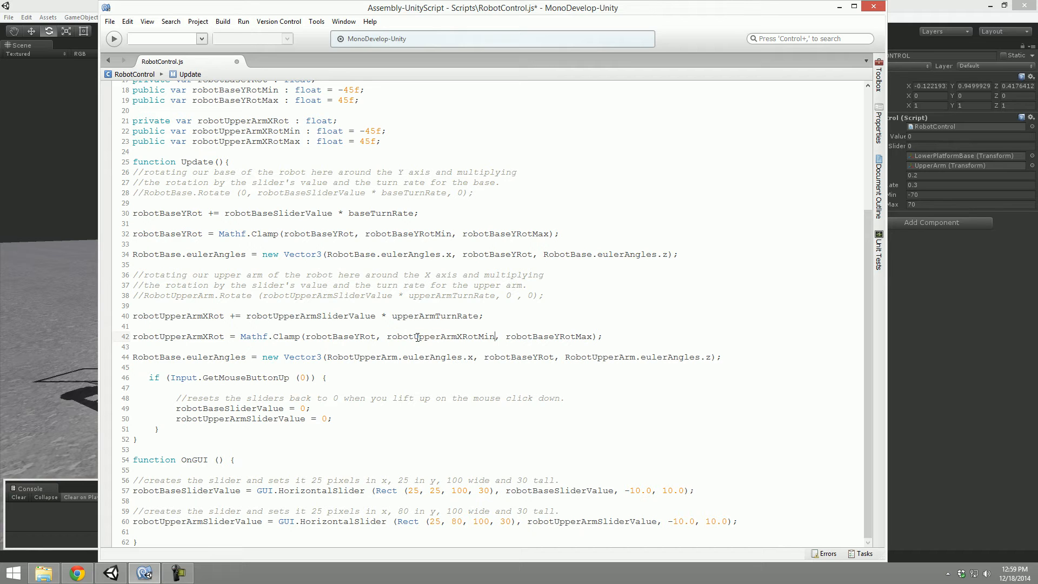
double_click(245, 141)
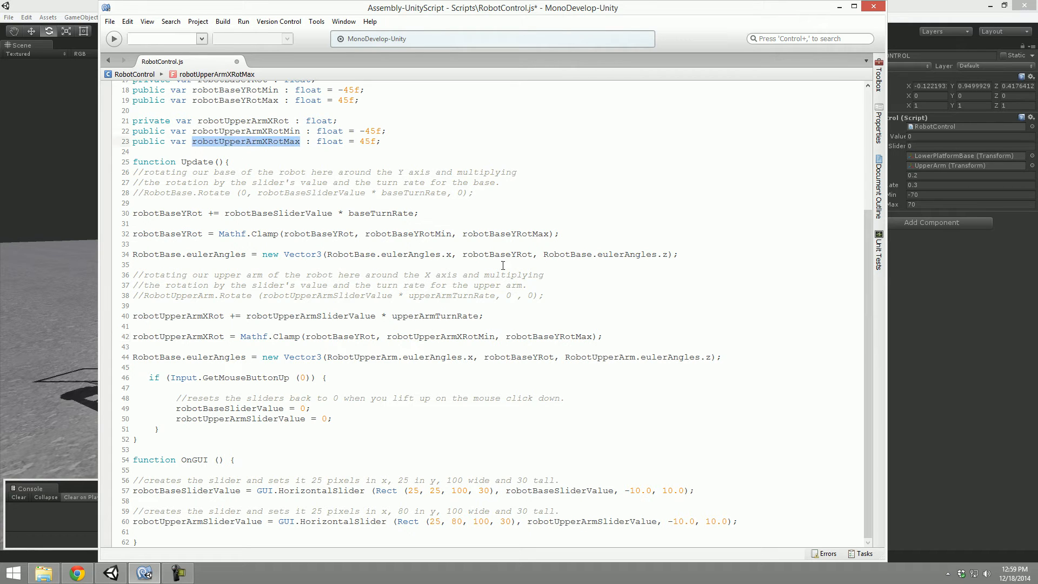
double_click(548, 336)
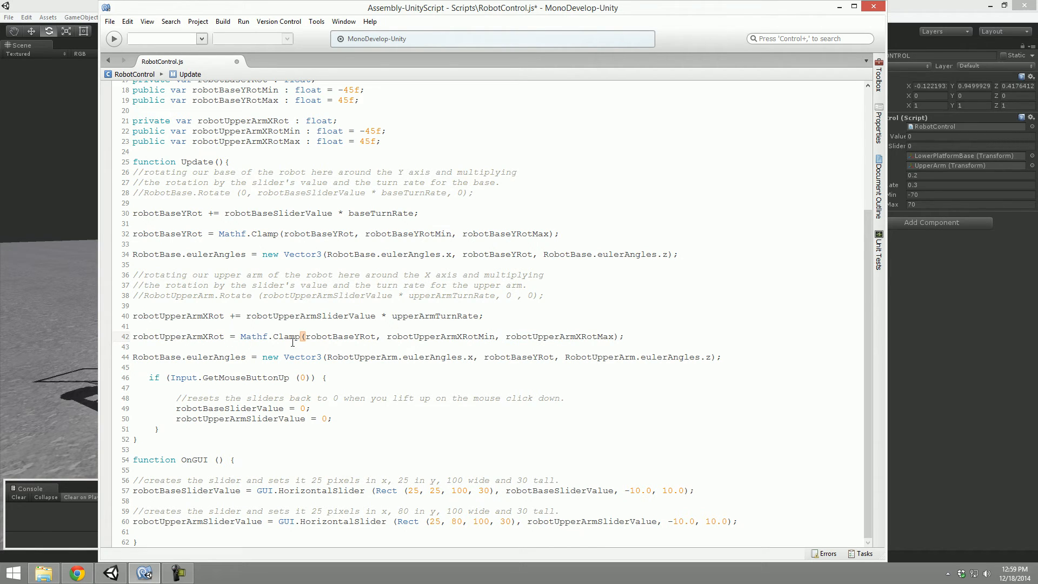
Swap the base rotation, limit and object names in the upper-arm Clamp and eulerAngles lines for upper-arm names.
double_click(340, 337)
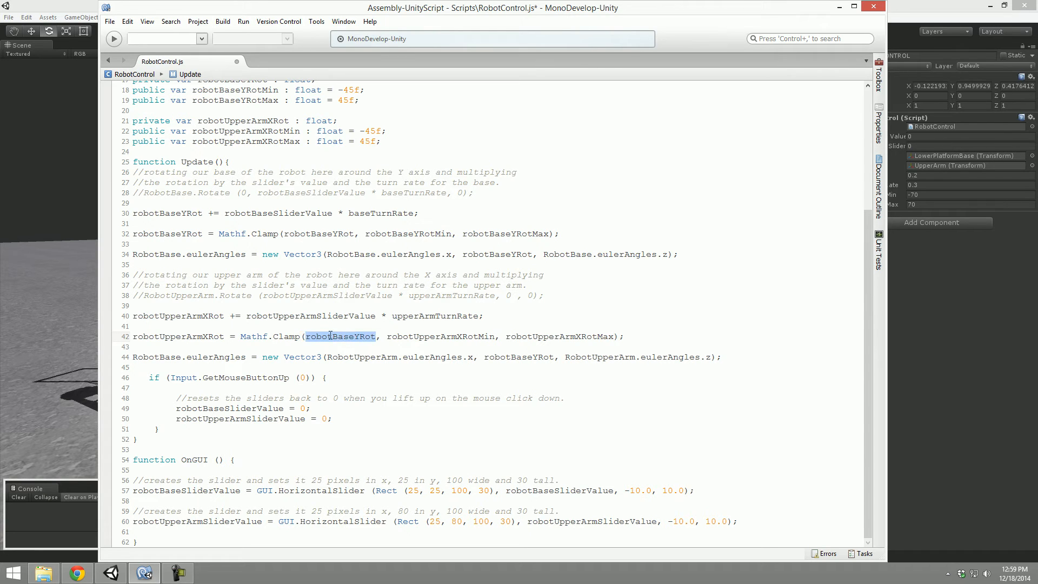
double_click(238, 120)
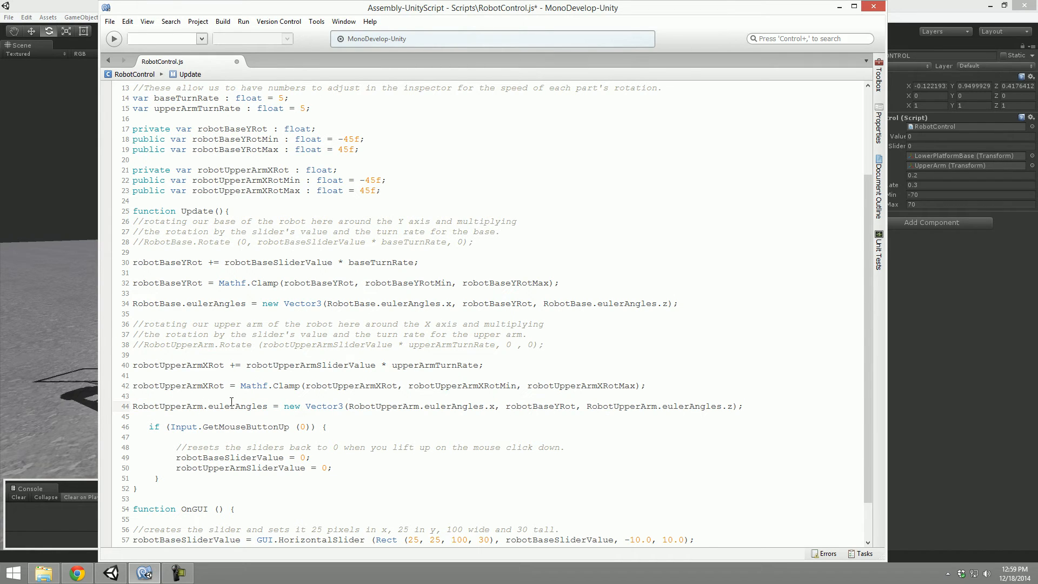
double_click(162, 364)
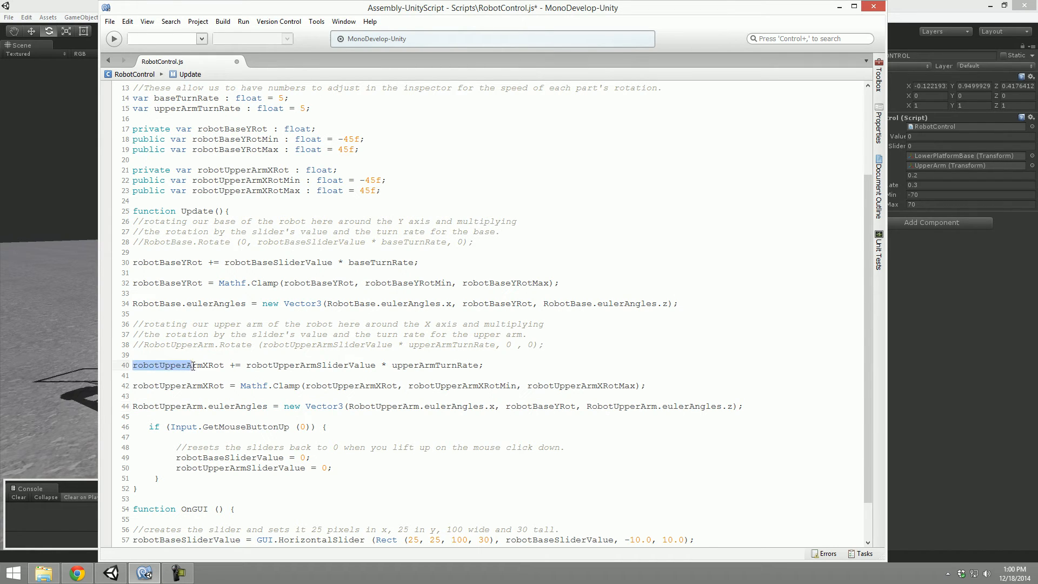
click(249, 365)
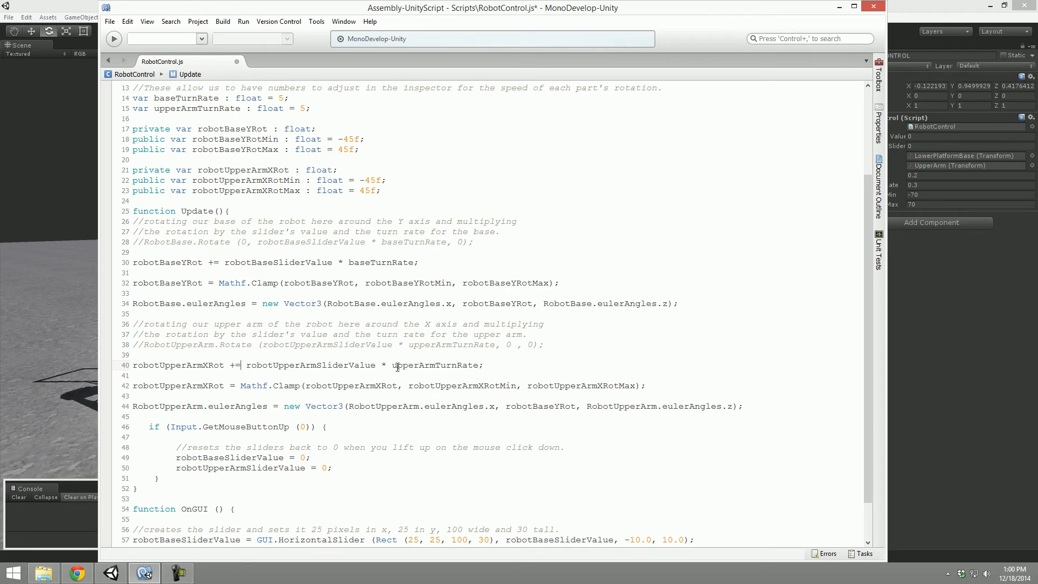
mouse_move(431, 365)
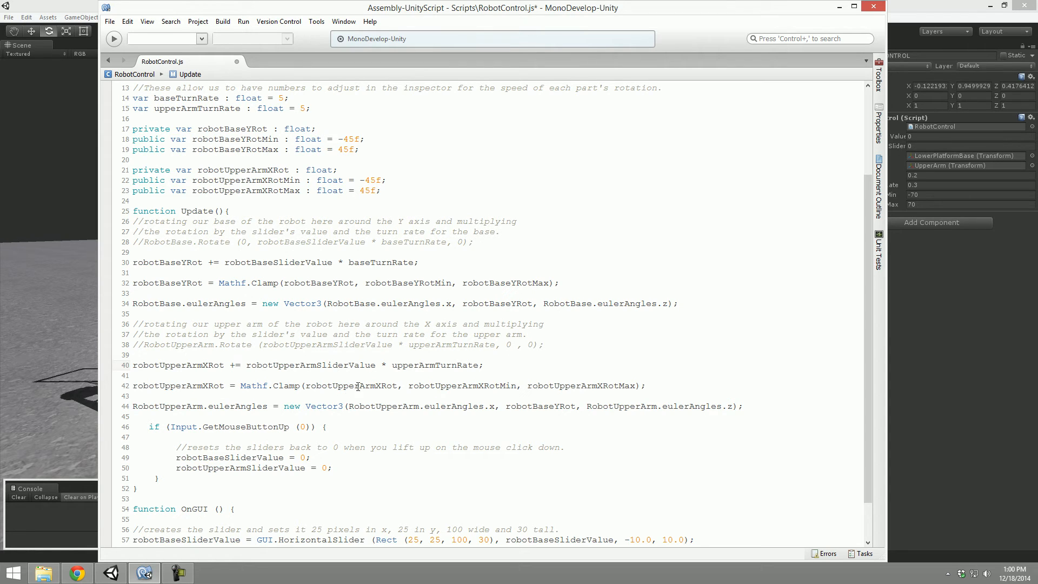
click(244, 364)
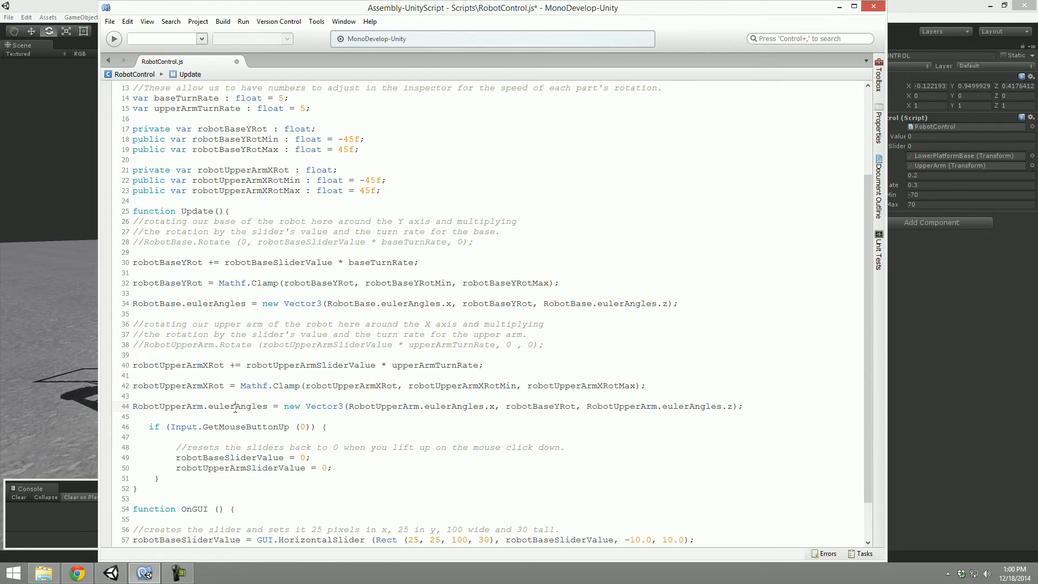
double_click(384, 406)
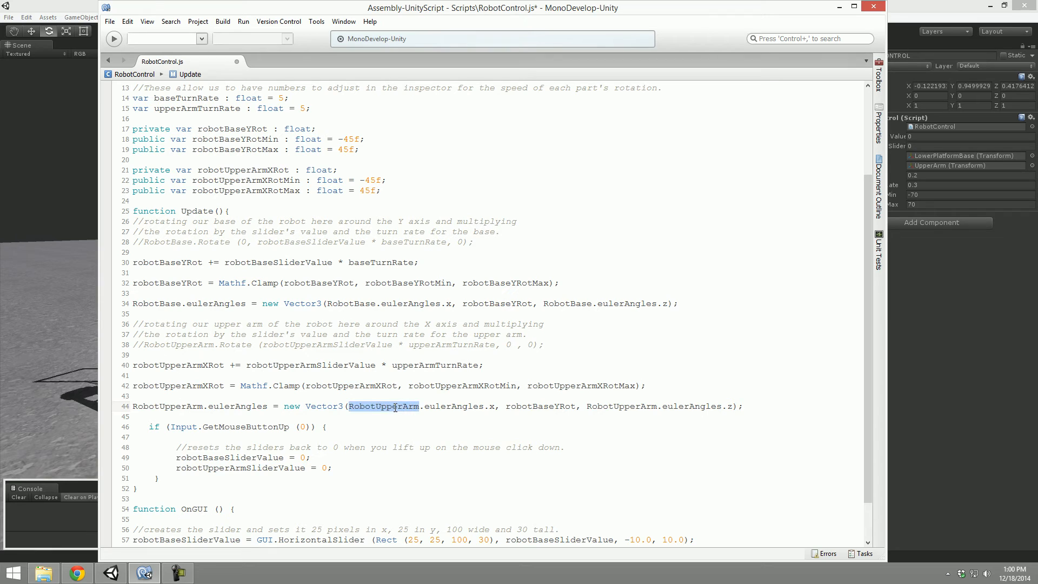
mouse_move(636, 412)
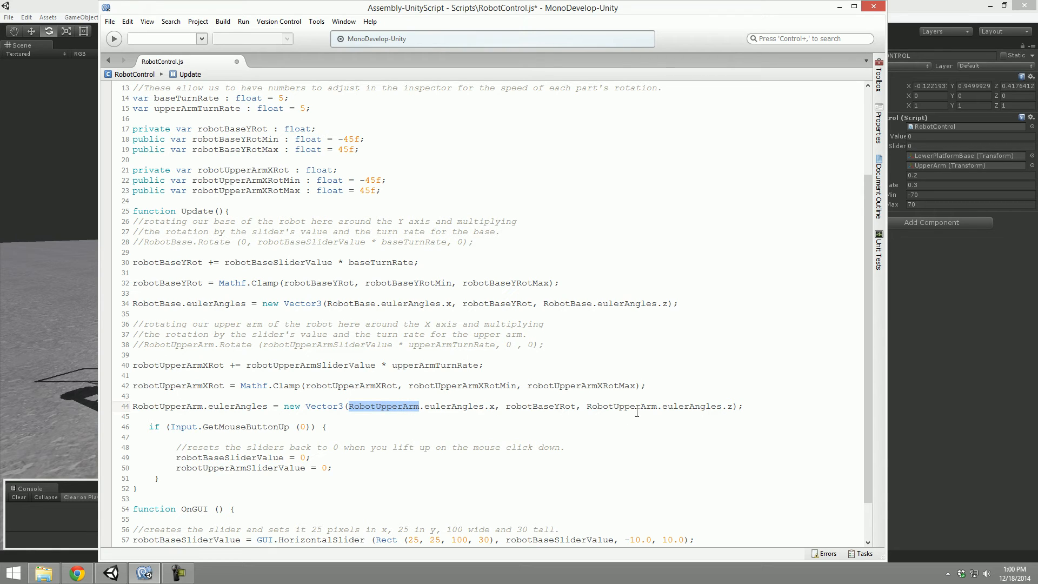
mouse_move(536, 409)
text(UpperArmX)
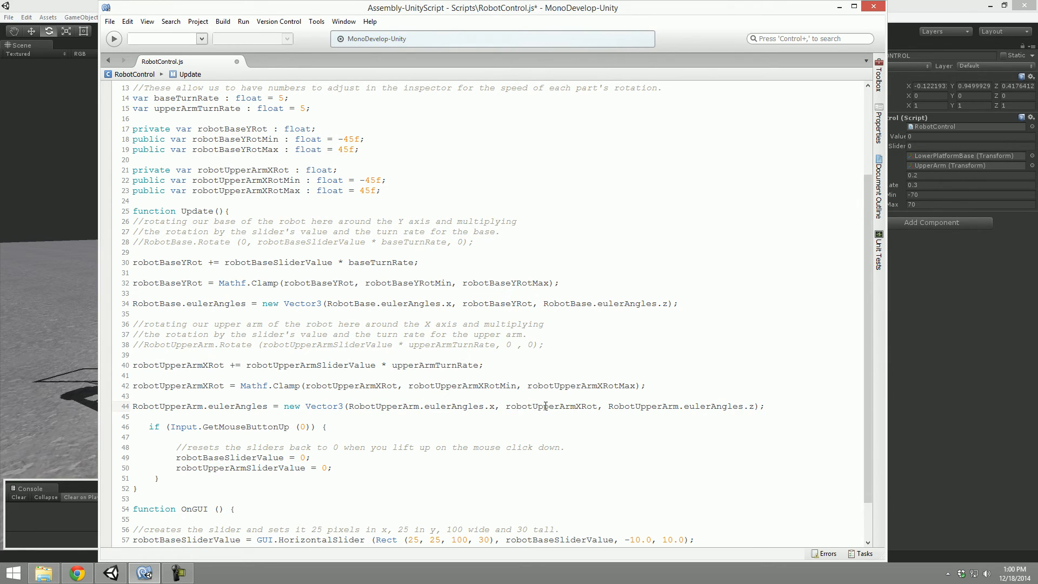
Save the script and return to Unity, where the upper arm limits of -45 and 45 appear.
click(109, 21)
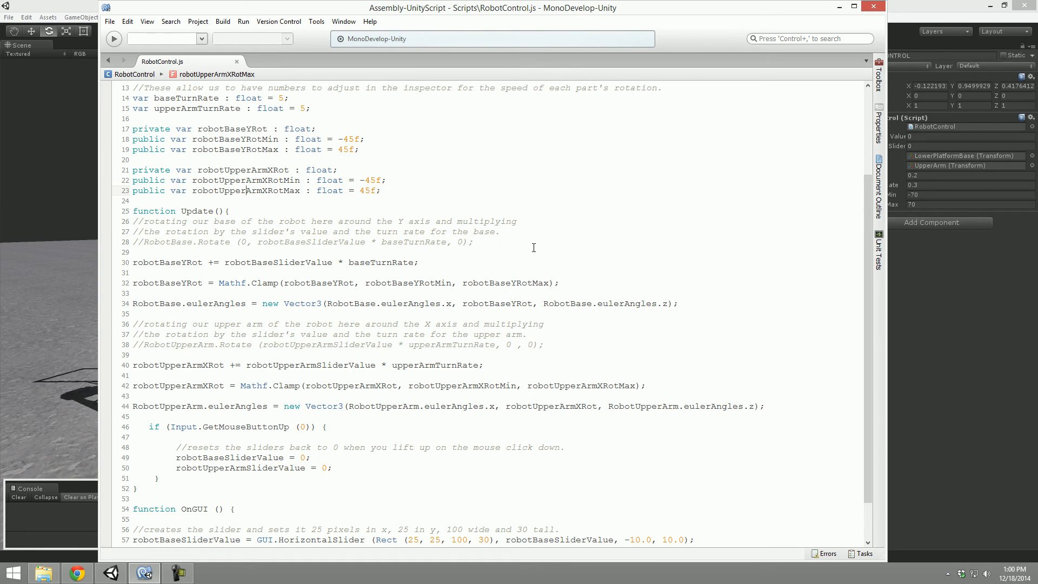
click(489, 242)
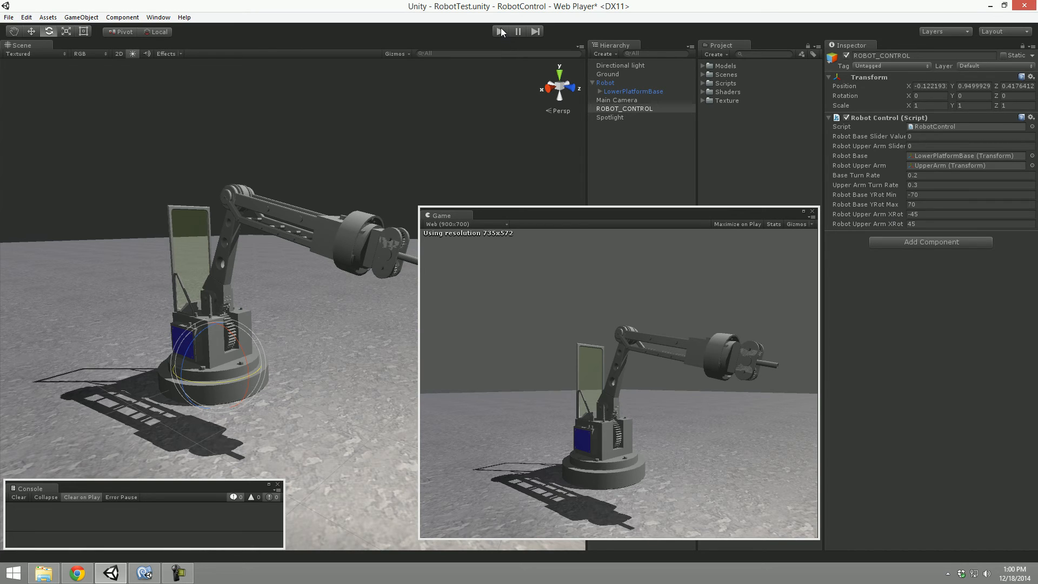
Play the scene and swing the upper arm and base with their GUI sliders.
click(501, 31)
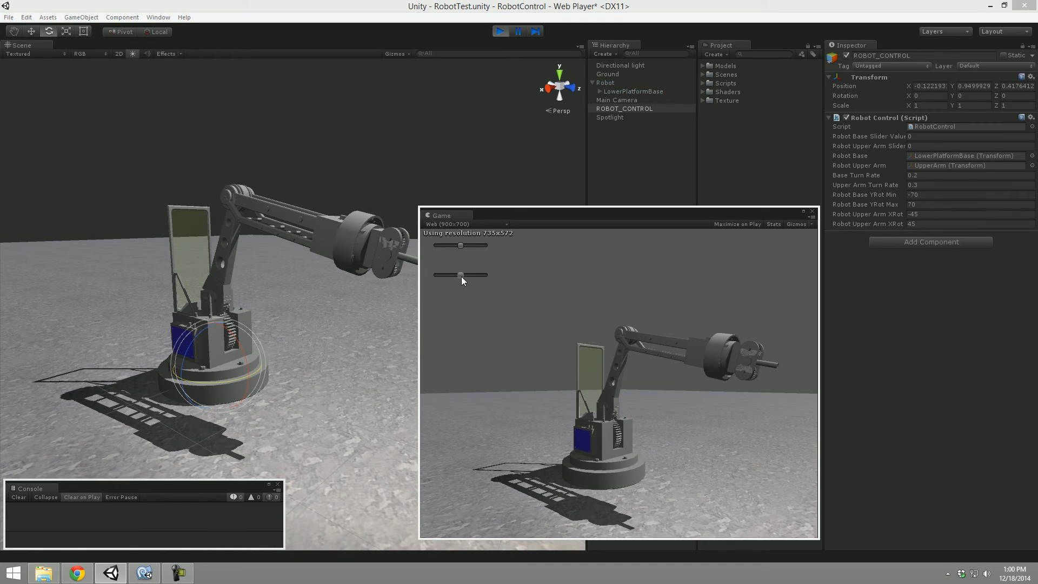
drag(460, 275, 435, 275)
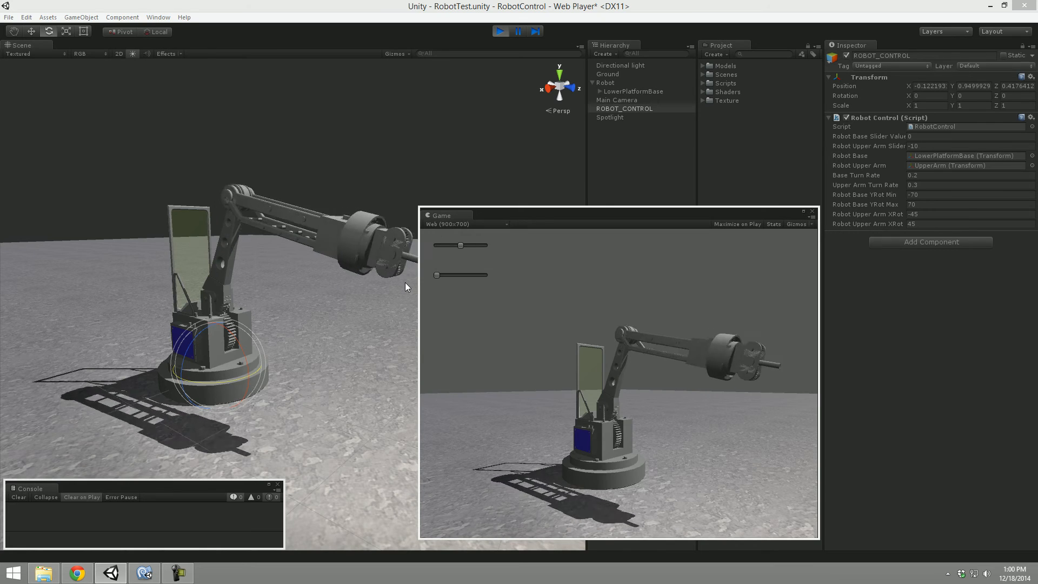
drag(436, 275, 487, 275)
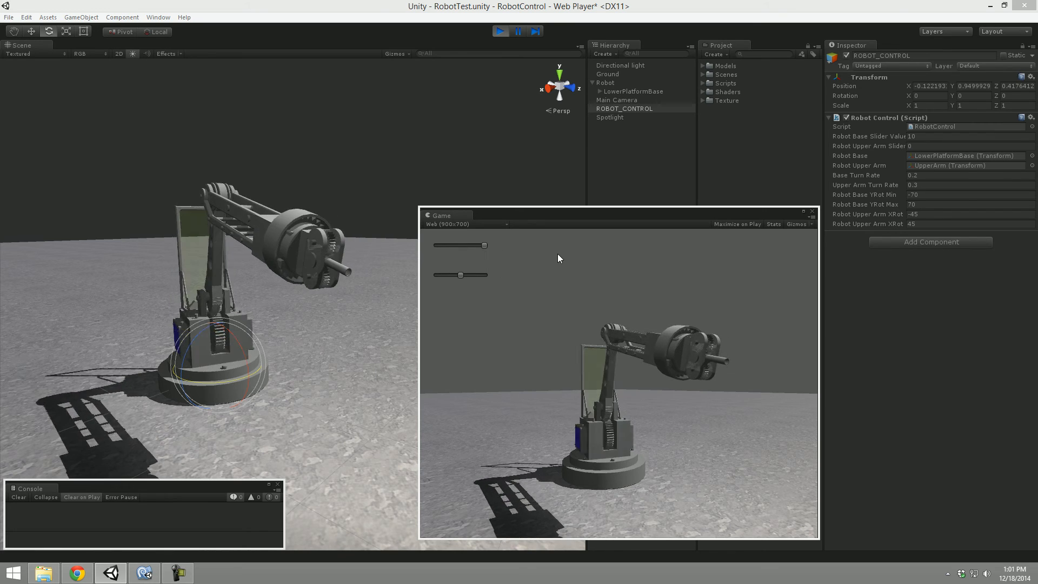
drag(484, 246, 437, 246)
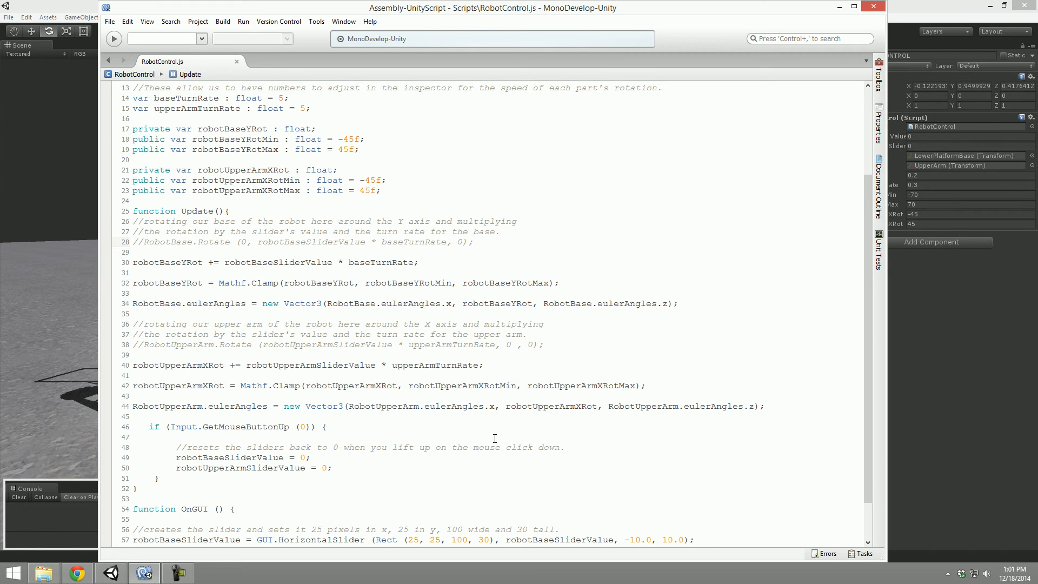
Set the upper arm's x angle from robotUpperArmXRot and use its own y angle for the middle argument.
double_click(550, 405)
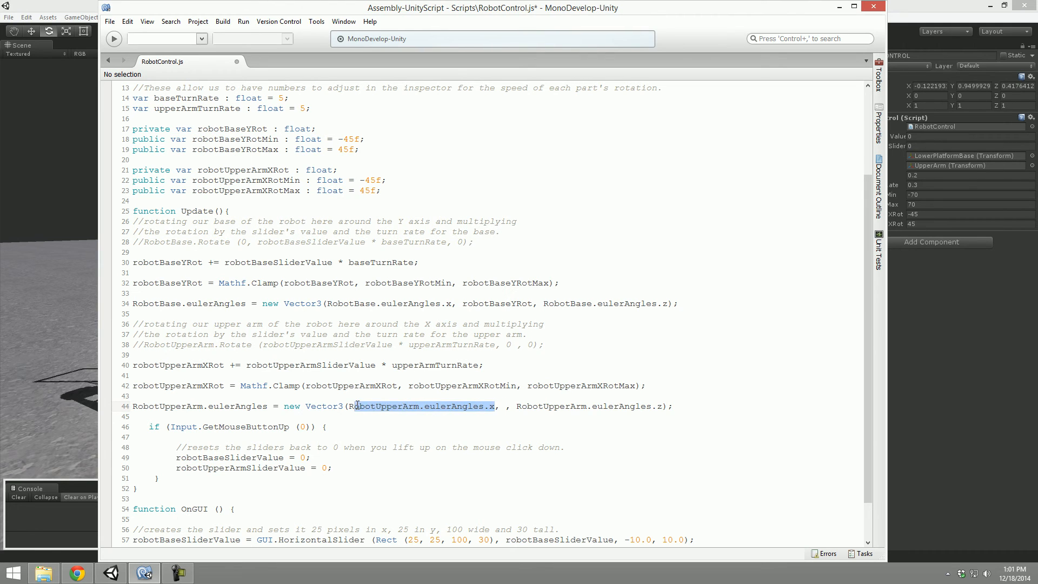
text(robotUpperArmXRot,)
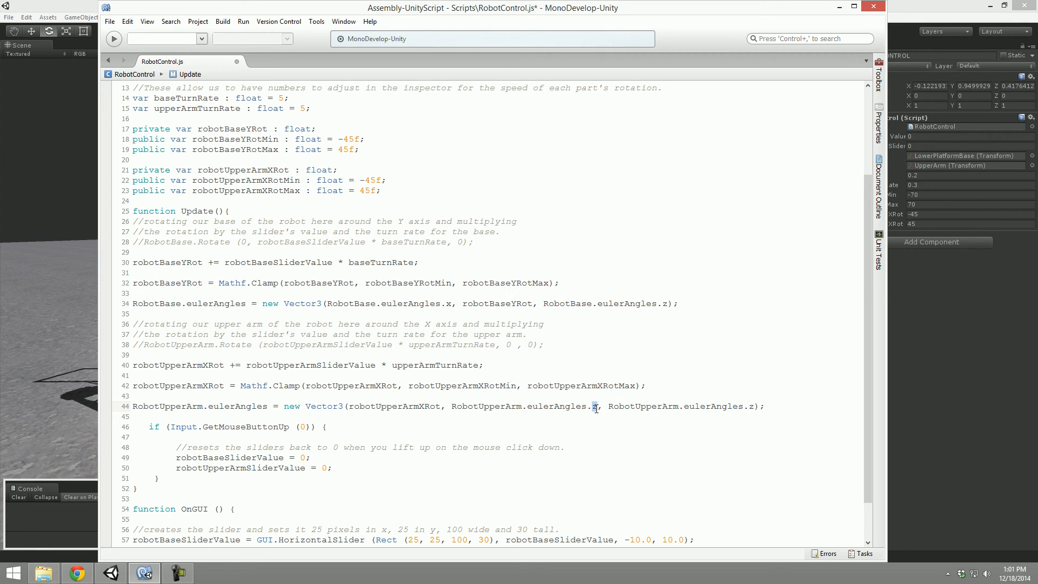
text(y)
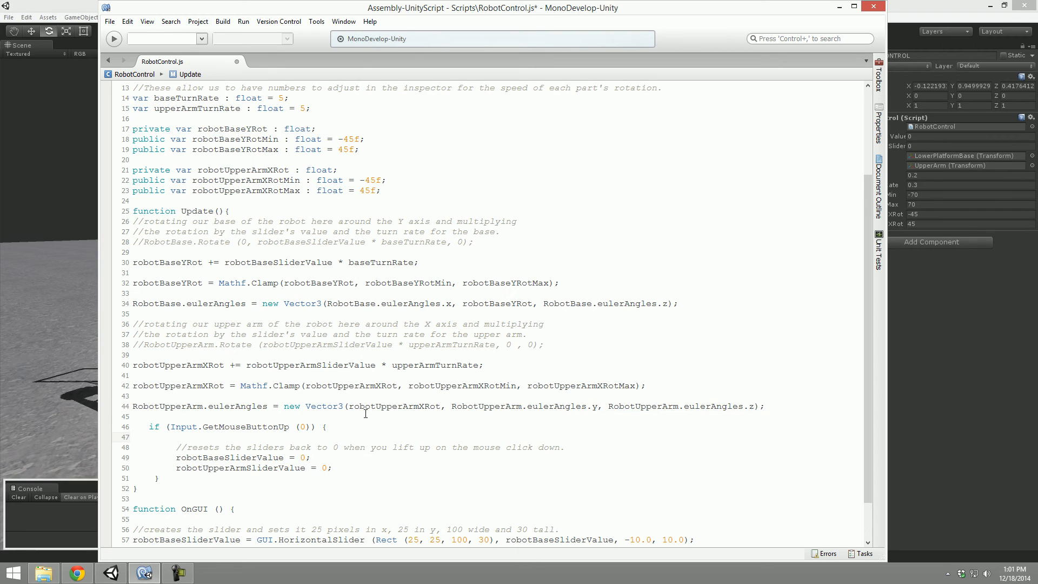
double_click(390, 406)
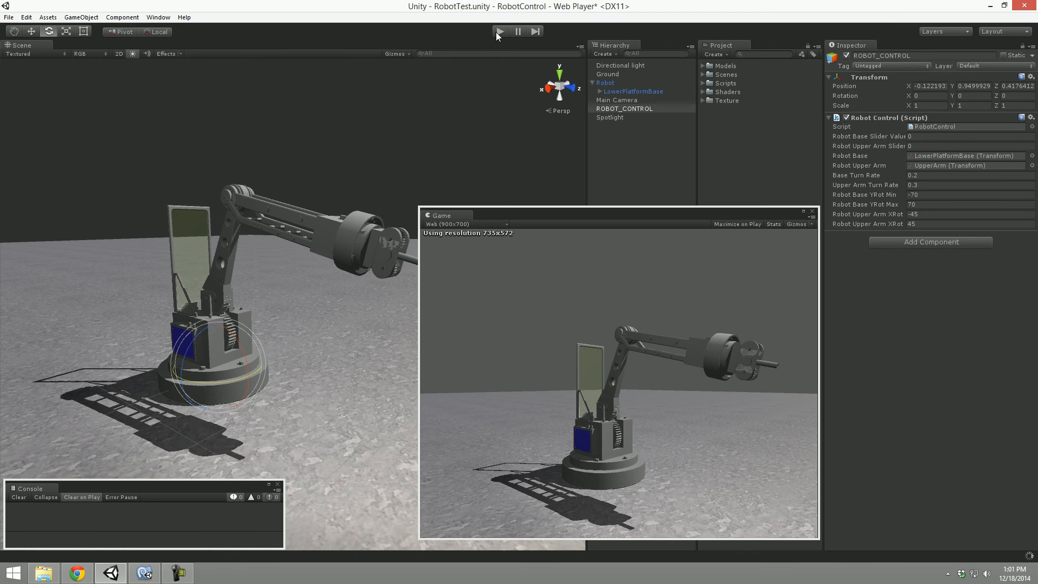
Play the scene and drag both sliders back and forth, swiveling the base and tilting the upper arm to its limits.
click(500, 31)
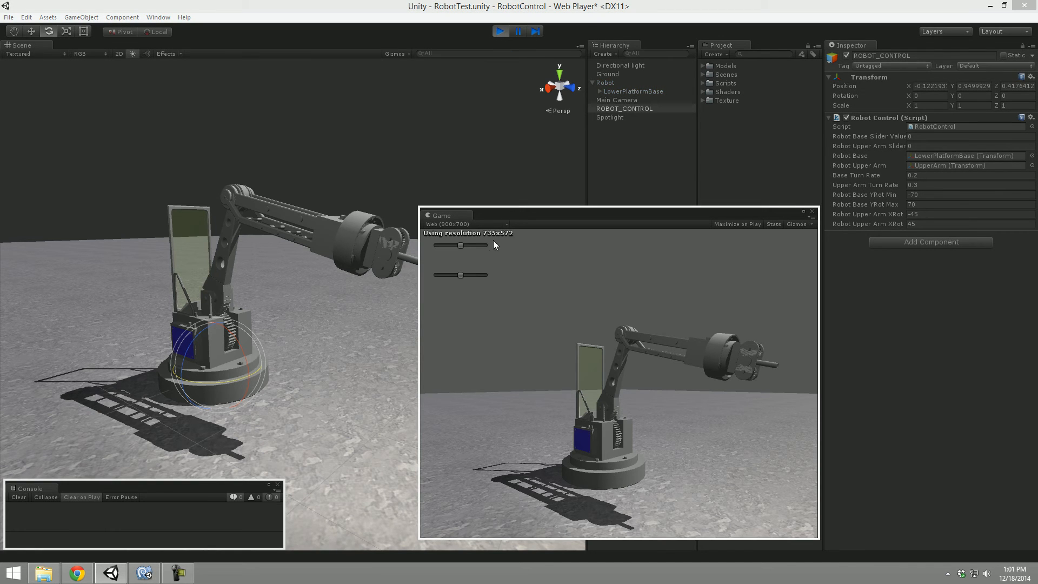
drag(461, 245, 437, 246)
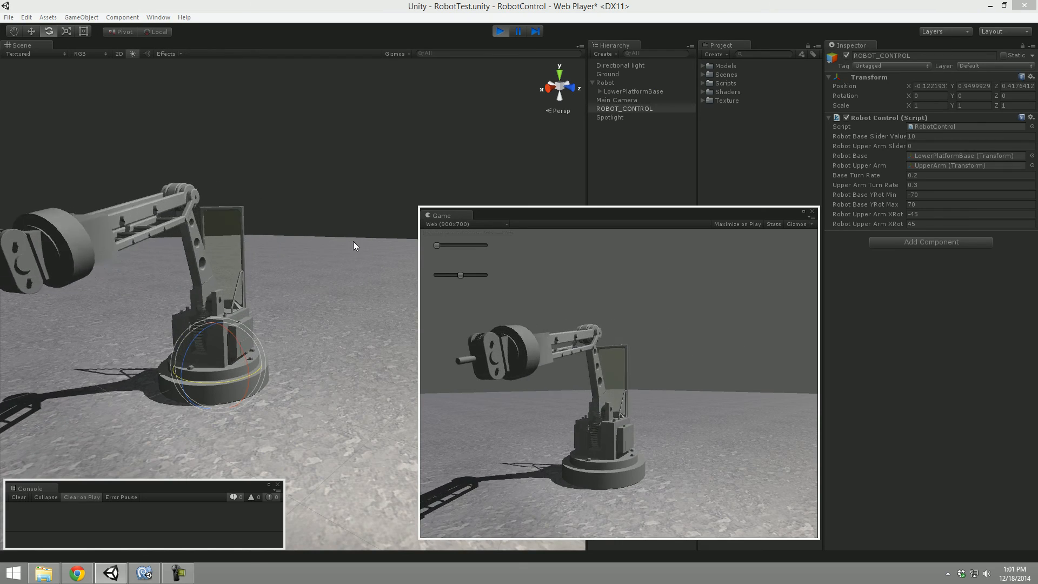
drag(436, 246, 452, 246)
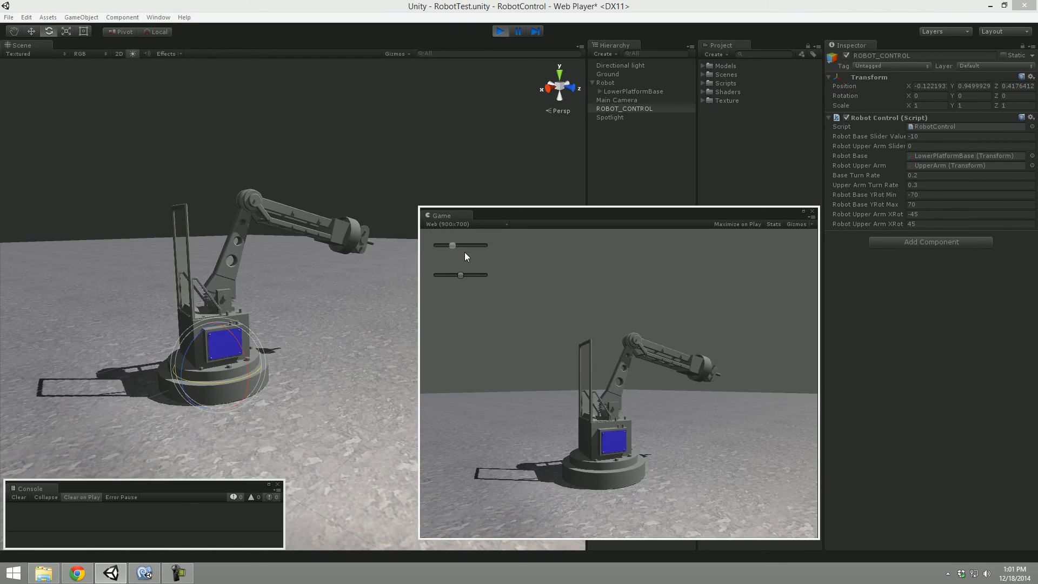
drag(452, 245, 460, 245)
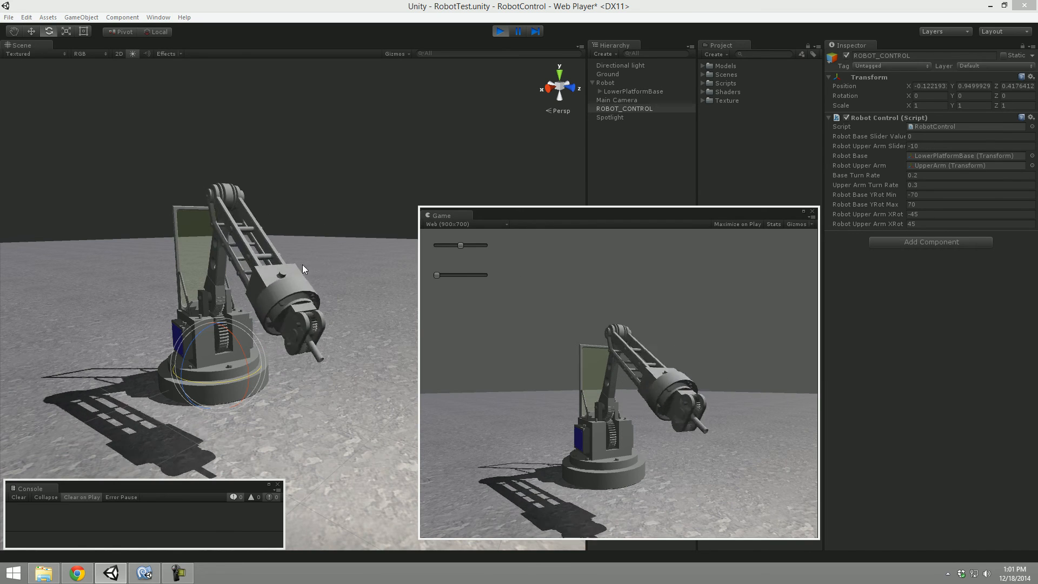
drag(436, 275, 483, 275)
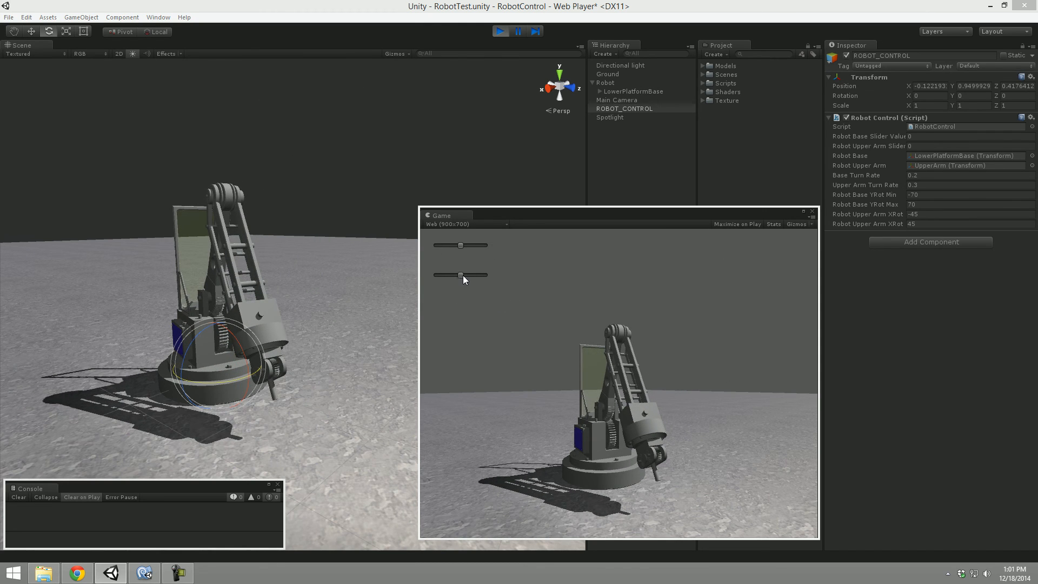
drag(461, 276, 471, 276)
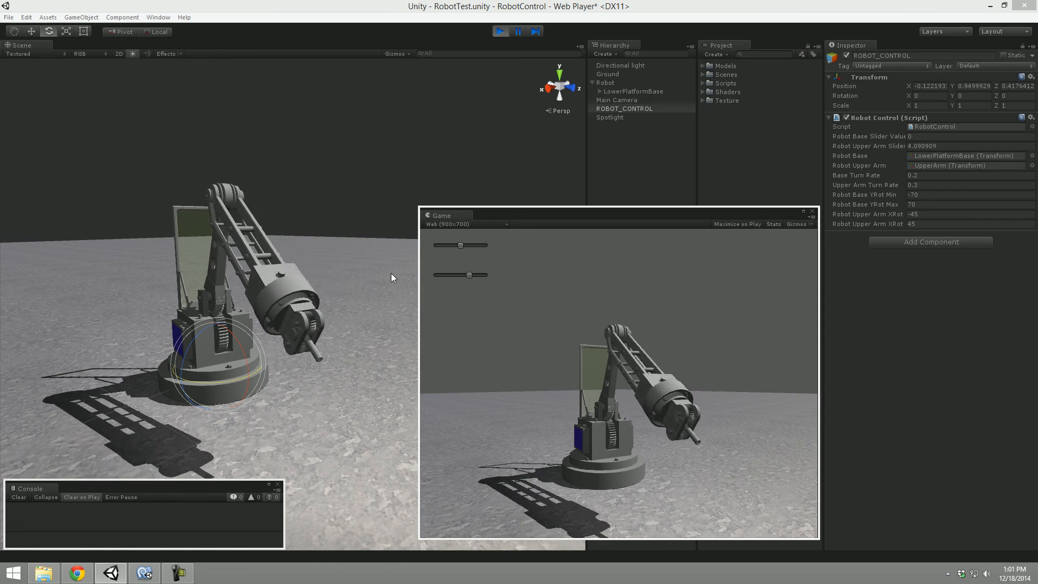
drag(470, 274, 462, 274)
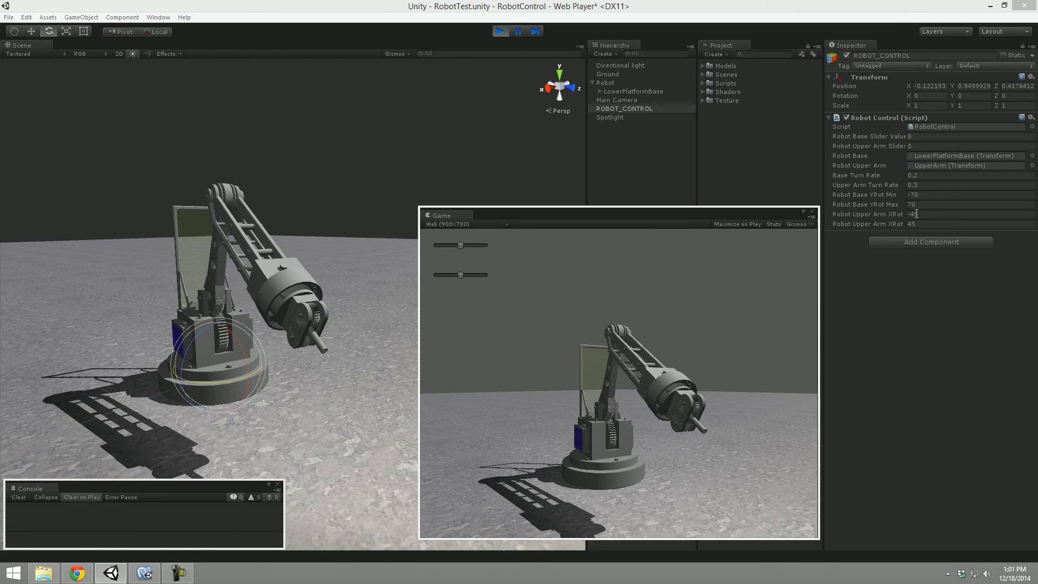
Set Robot Upper Arm XRot Min to -24 and Max to 25 while playing and tilt the arm against the new limits.
click(961, 214)
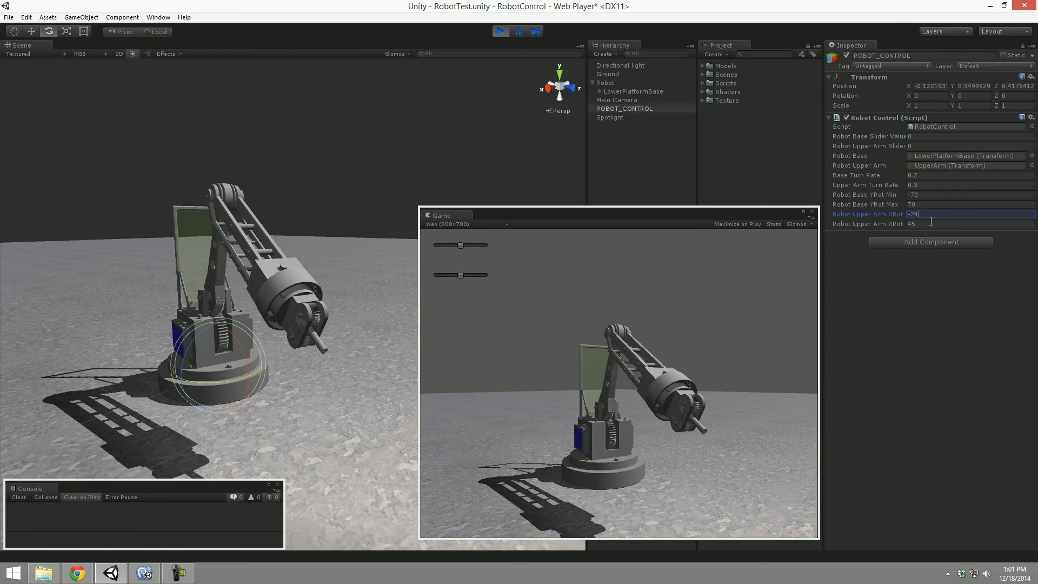
click(970, 223)
text(25)
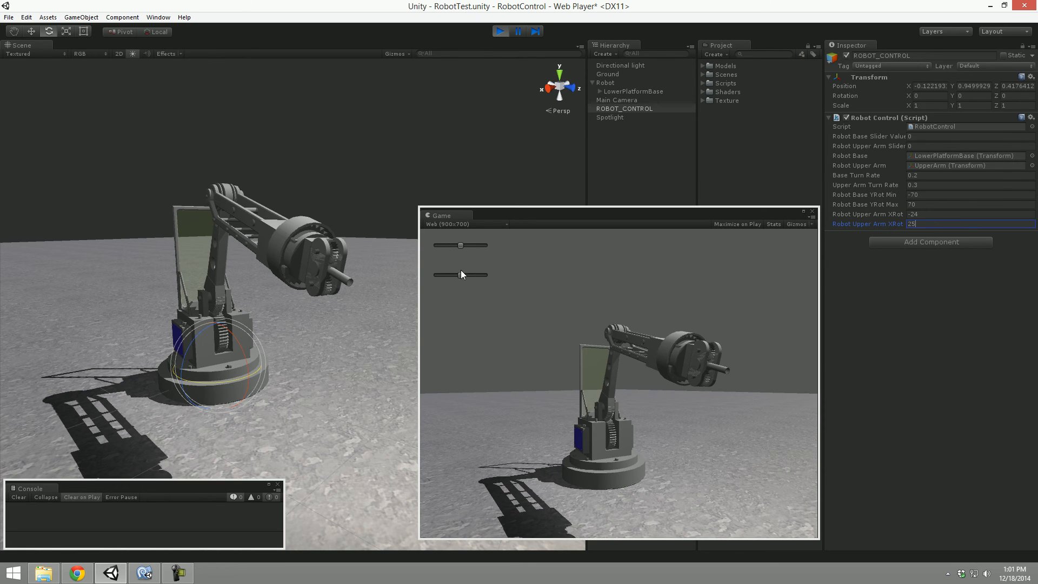
drag(459, 275, 436, 275)
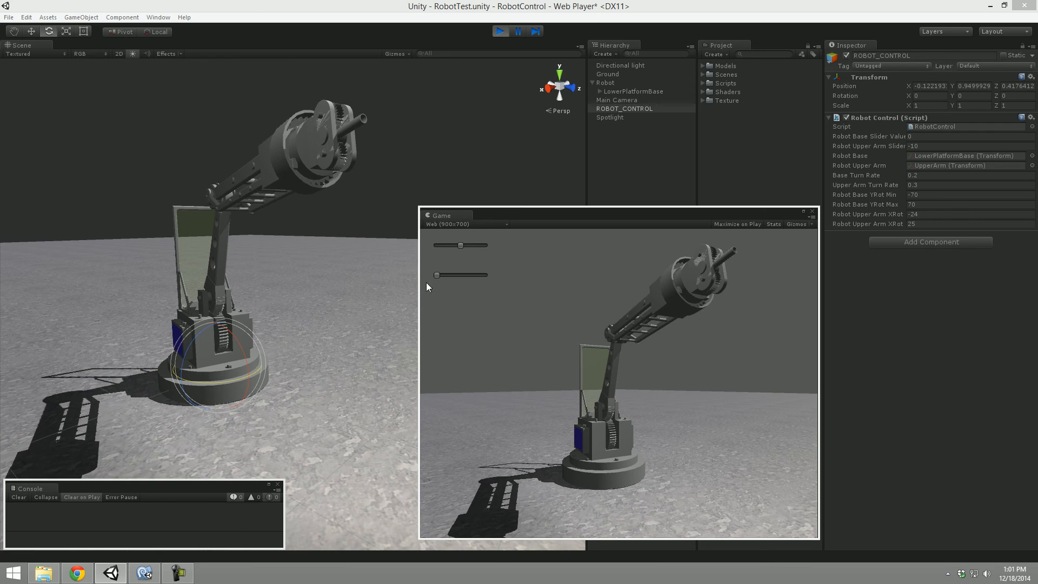
drag(436, 275, 488, 275)
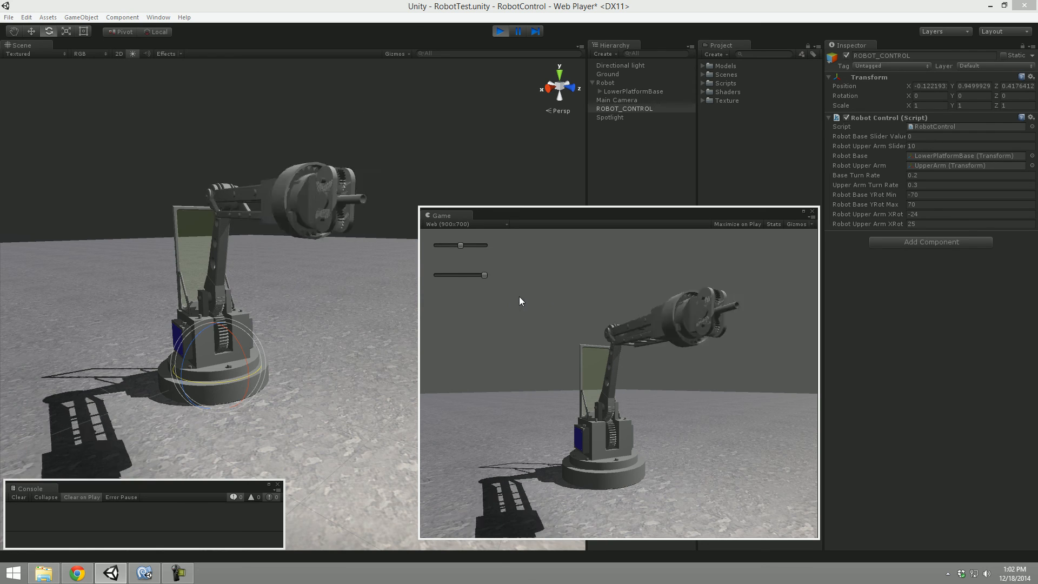
Turn the base both ways with its slider, then stop the play session so the limits revert.
drag(460, 245, 484, 245)
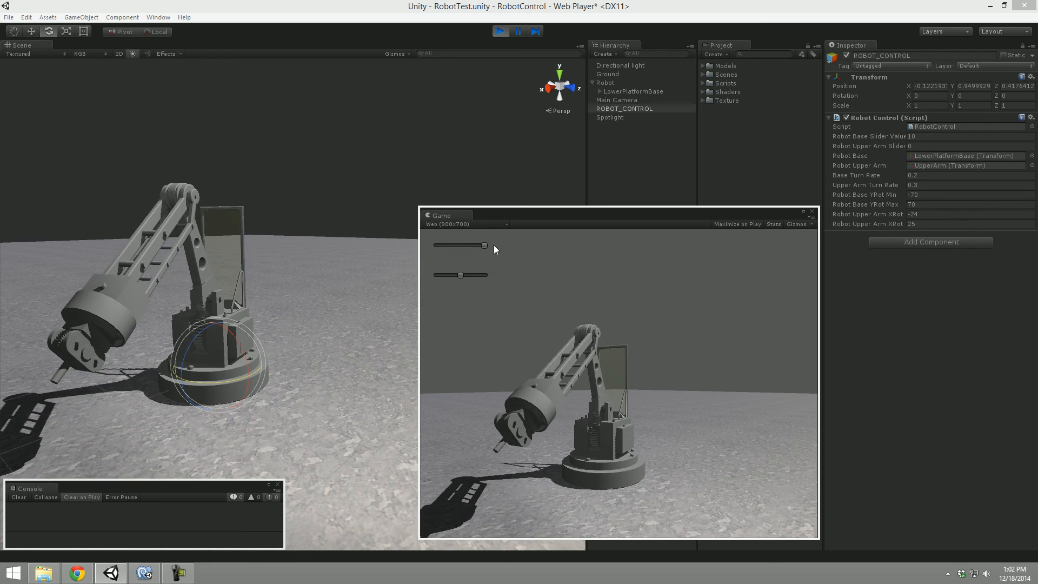
drag(483, 245, 461, 245)
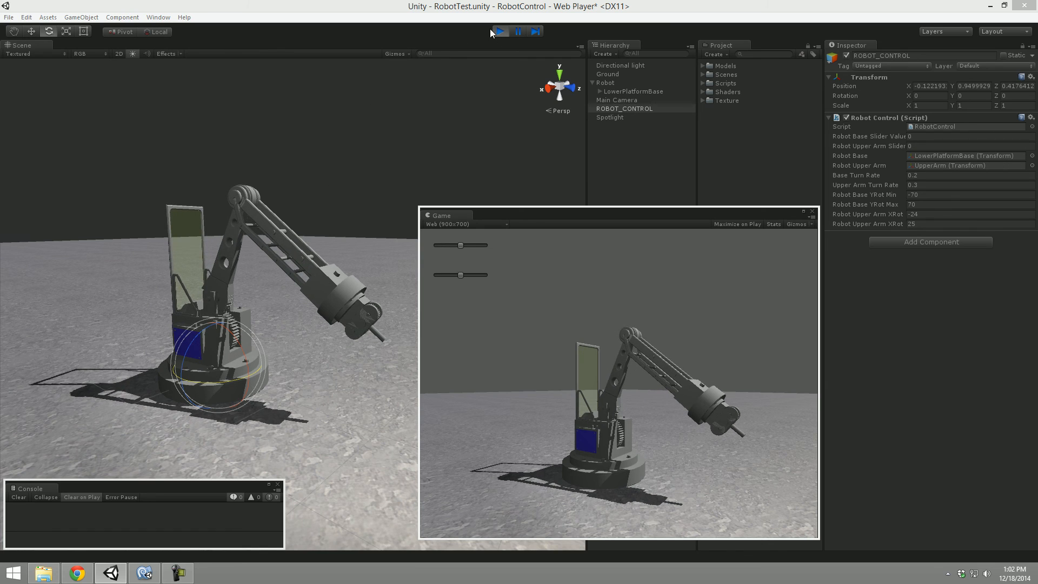
click(499, 31)
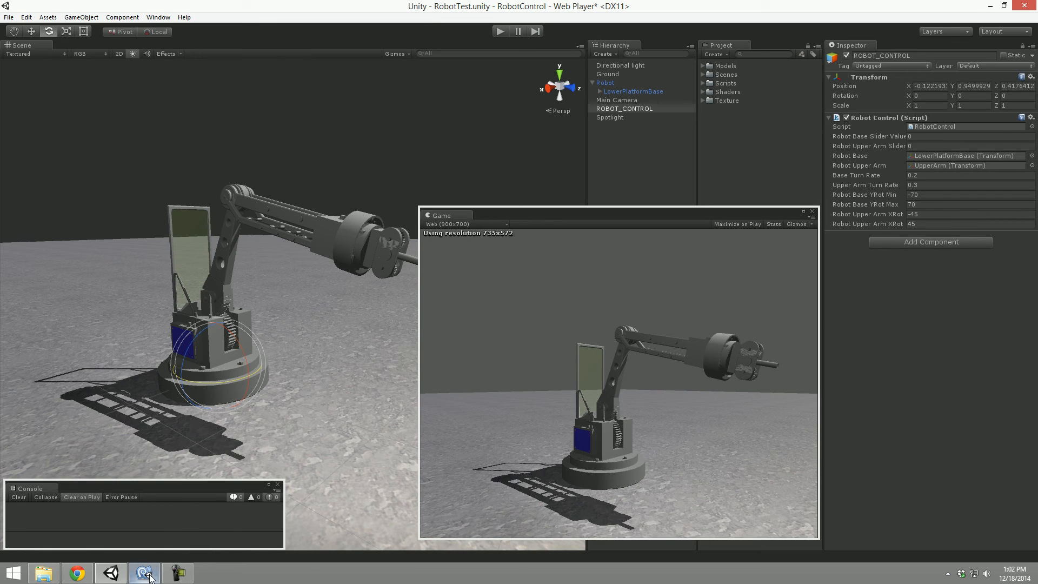
Highlight lines 40–44 of RobotControl.js covering the upper arm rotation, clamp and eulerAngles code, then deselect.
click(143, 573)
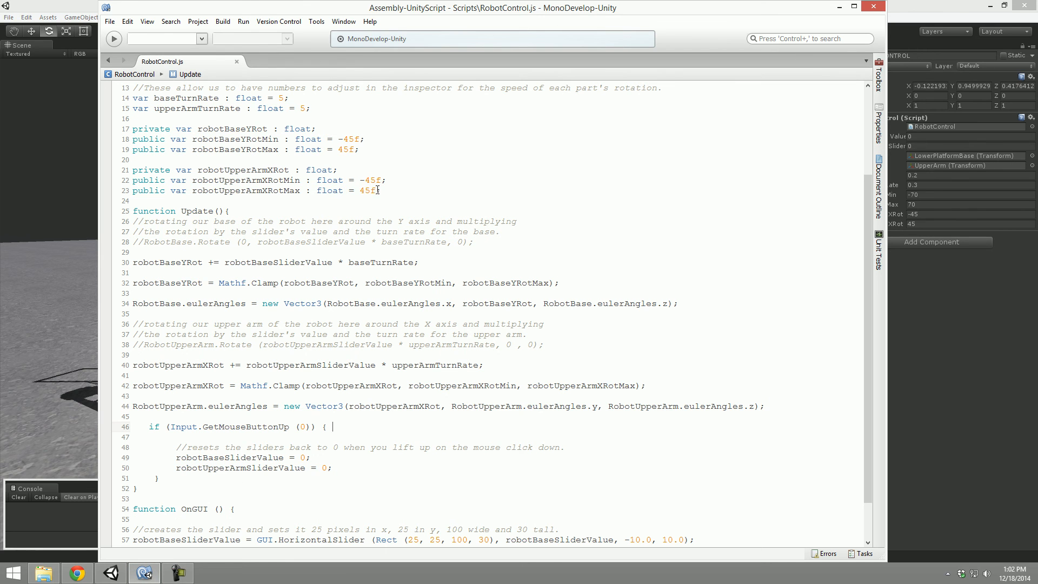
drag(132, 129, 381, 190)
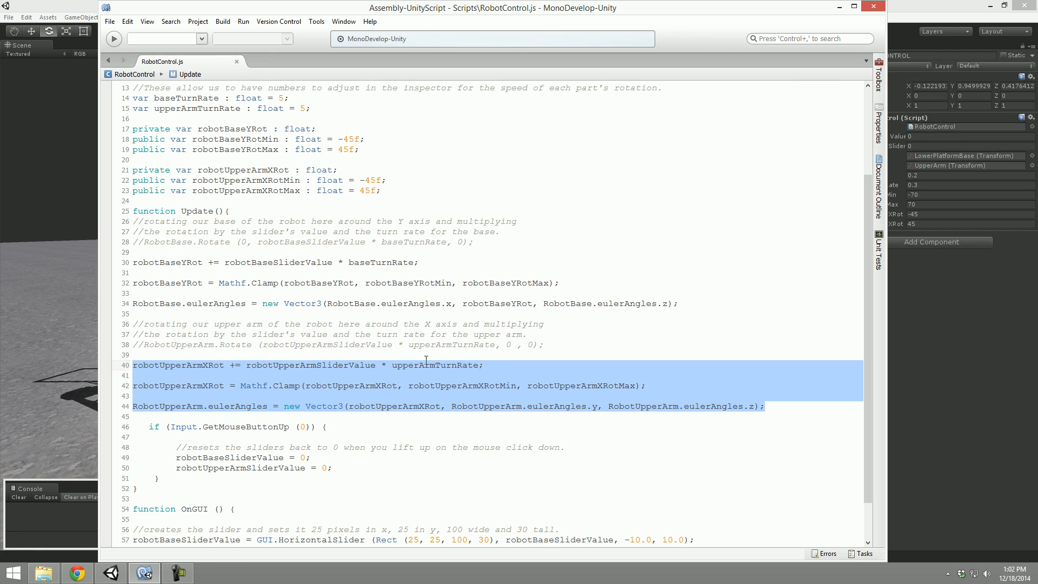
click(588, 357)
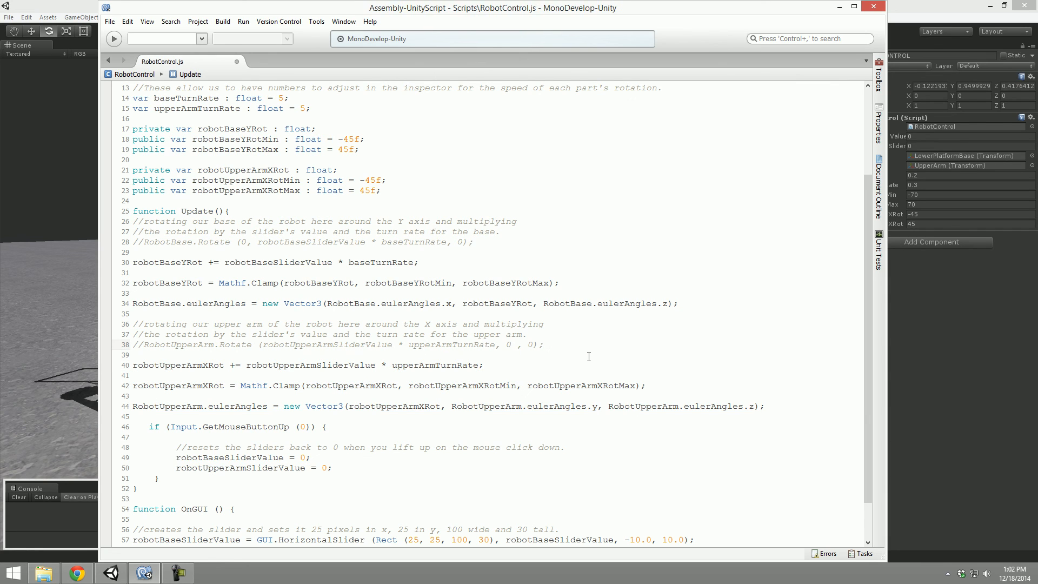
mouse_move(337, 182)
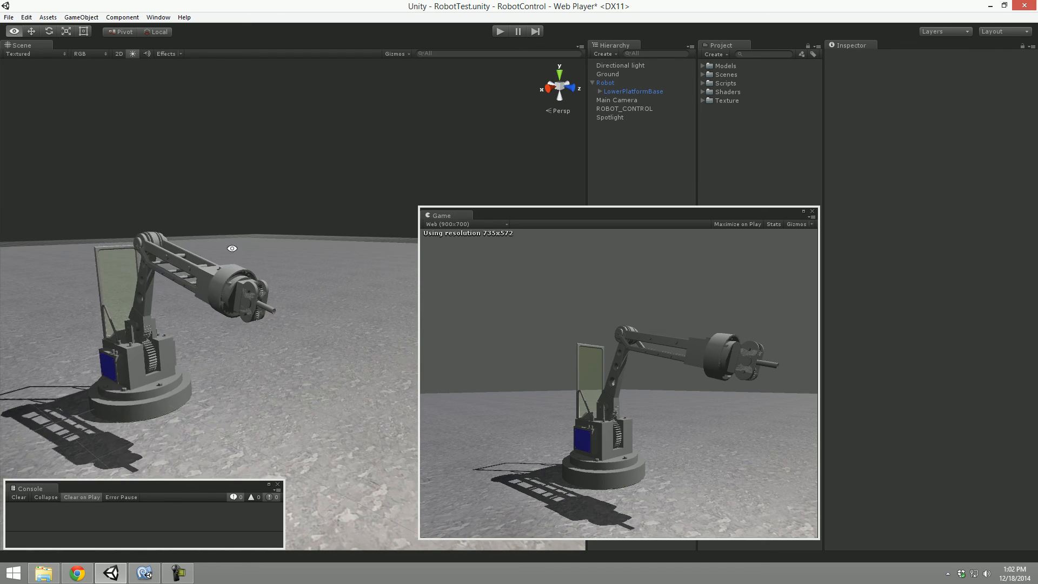
Inspect the Robot and ROBOT_CONTROL objects in the Inspector, then bring RobotControl.js back to the front.
click(605, 82)
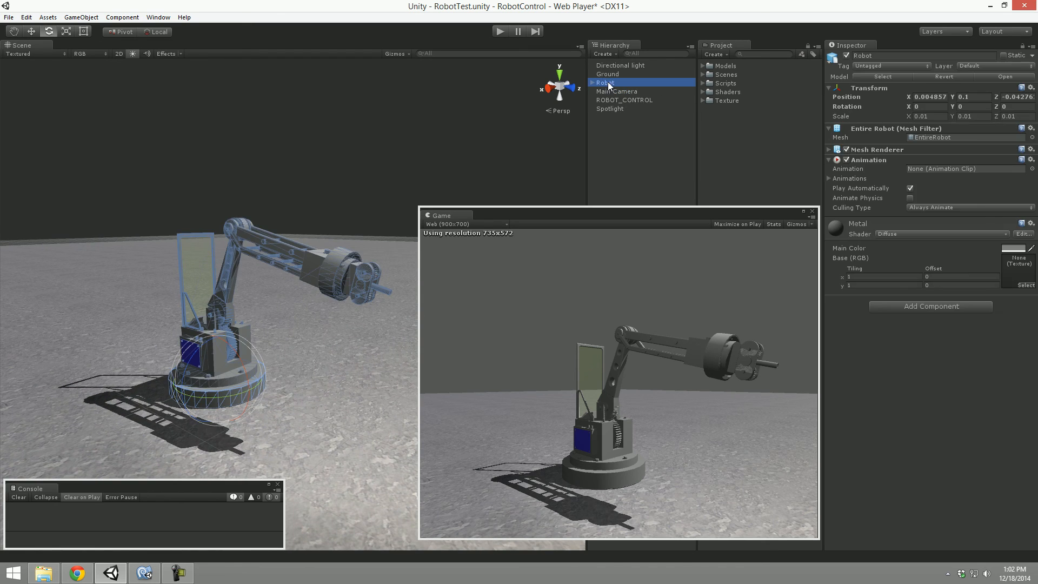
click(624, 100)
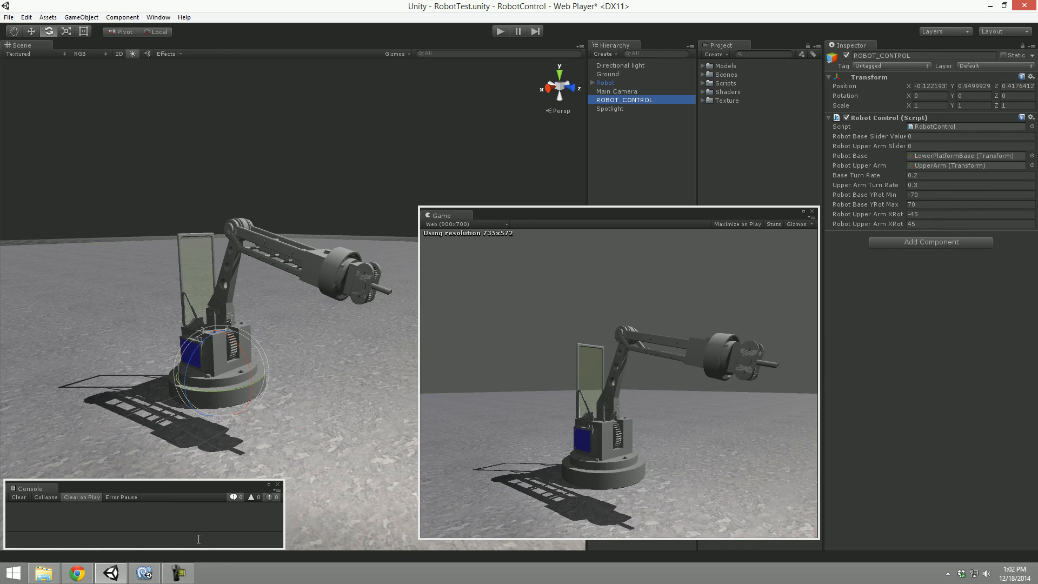
click(142, 574)
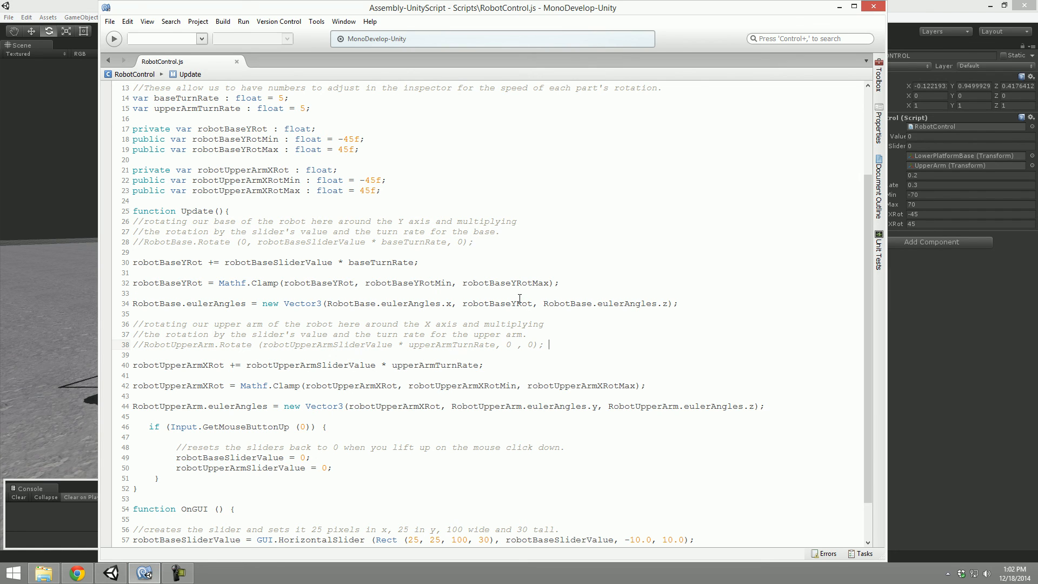